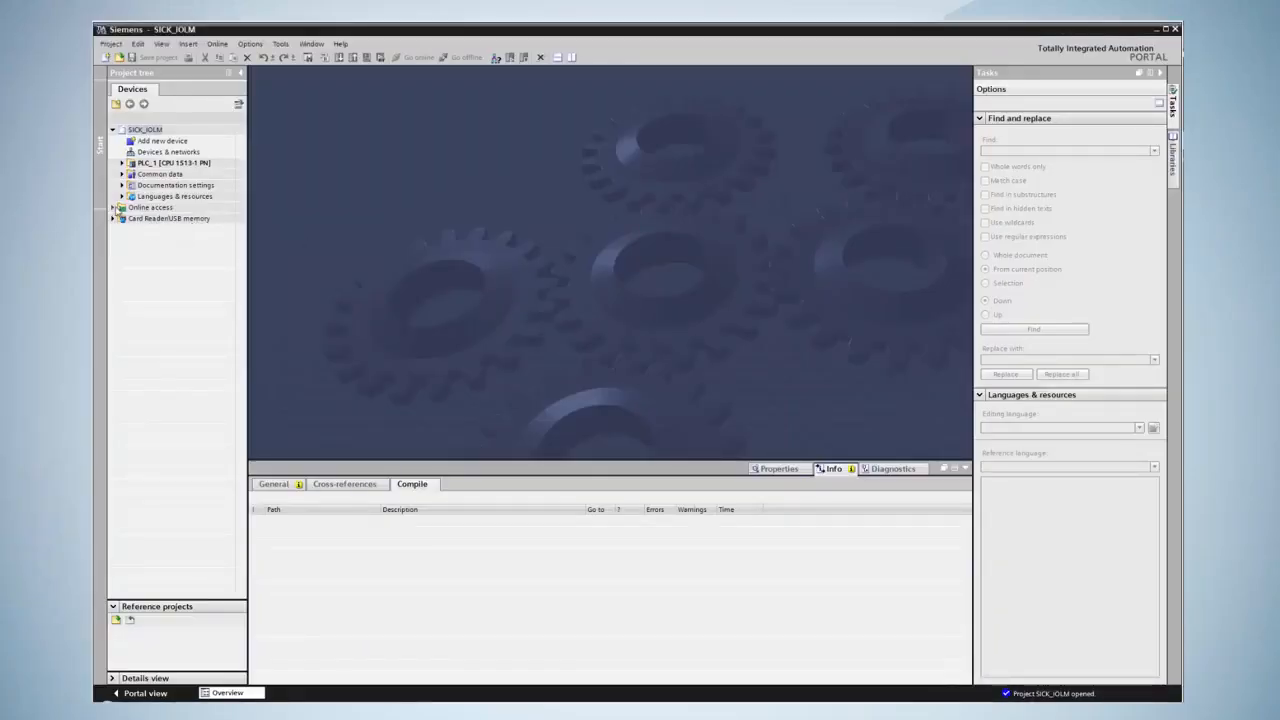
Step: Scan the ASIX USB Ethernet adapter under Online access and select Online & diagnostics for the device at 192.168.10.55
{"action": "left_click", "coordinate": [112, 206]}
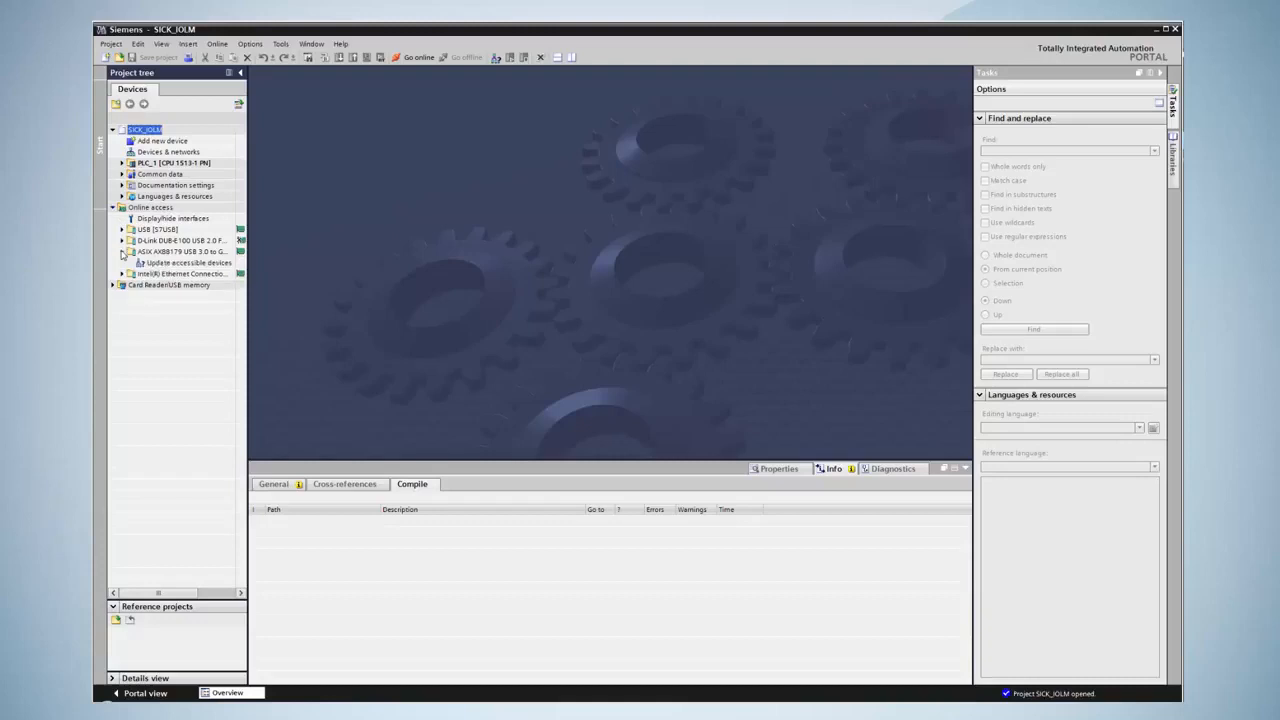
{"action": "left_click", "coordinate": [188, 262]}
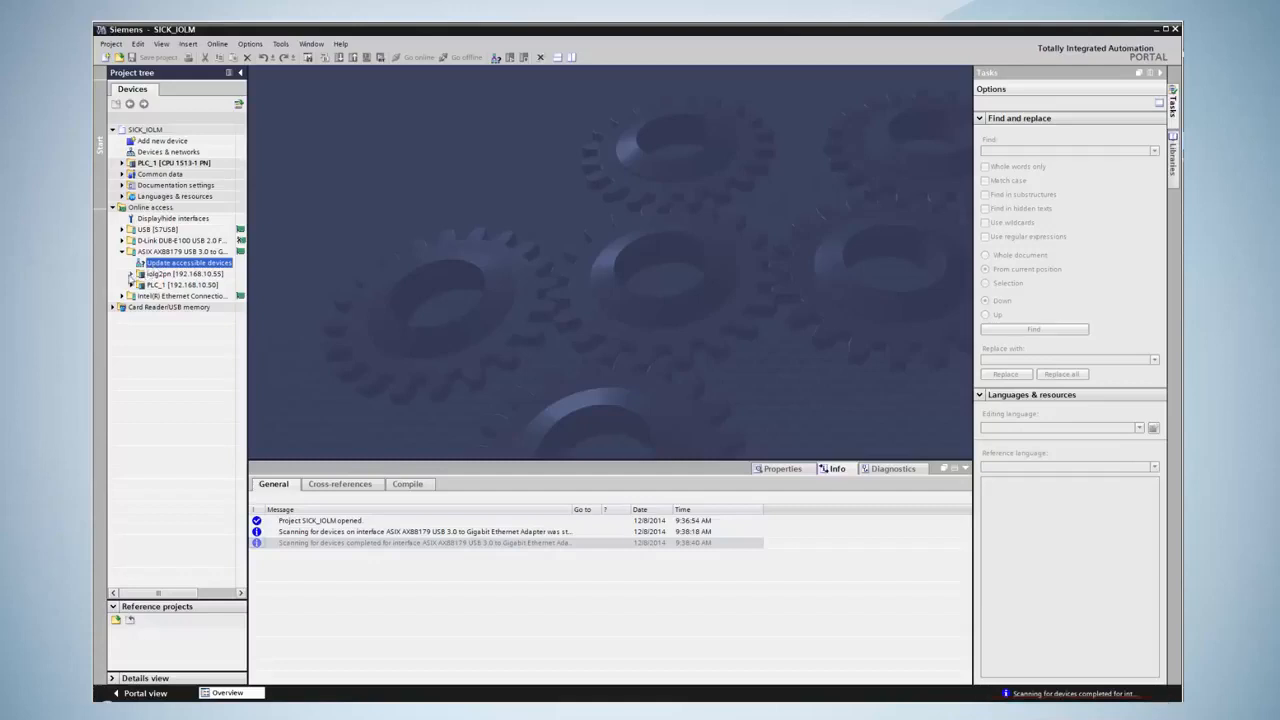
{"action": "left_click", "coordinate": [132, 274]}
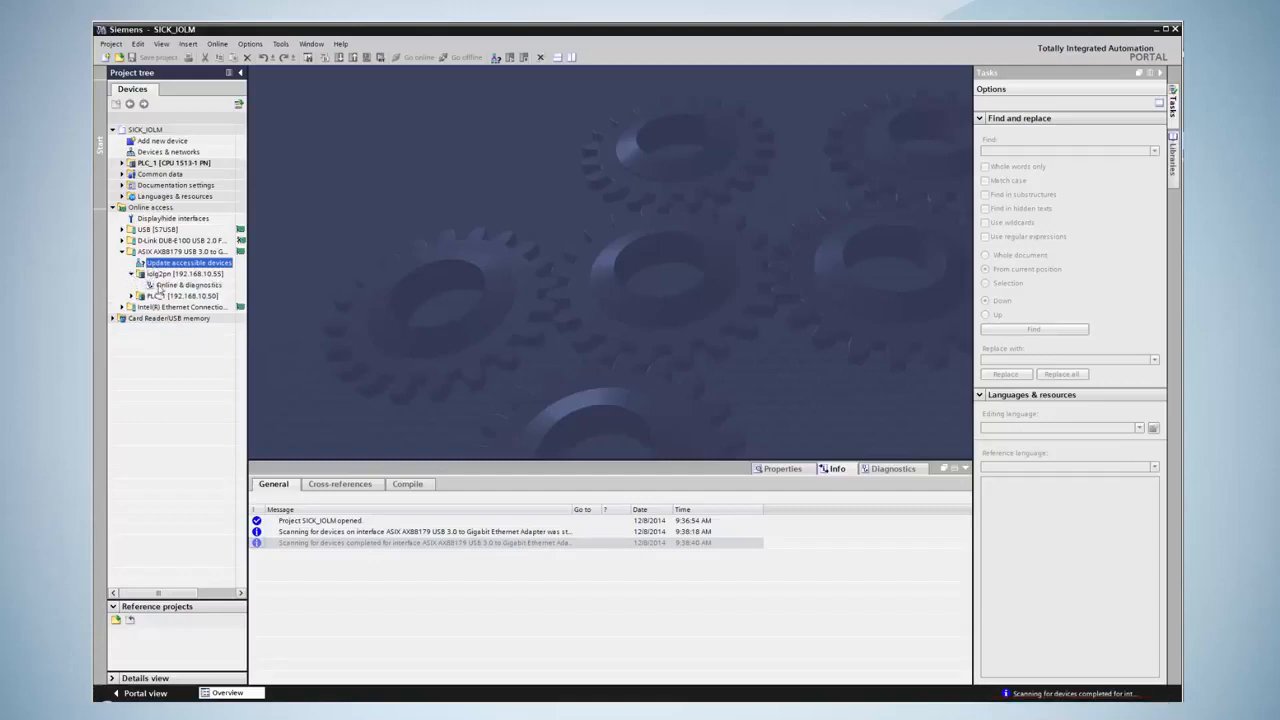
{"action": "left_click", "coordinate": [188, 284]}
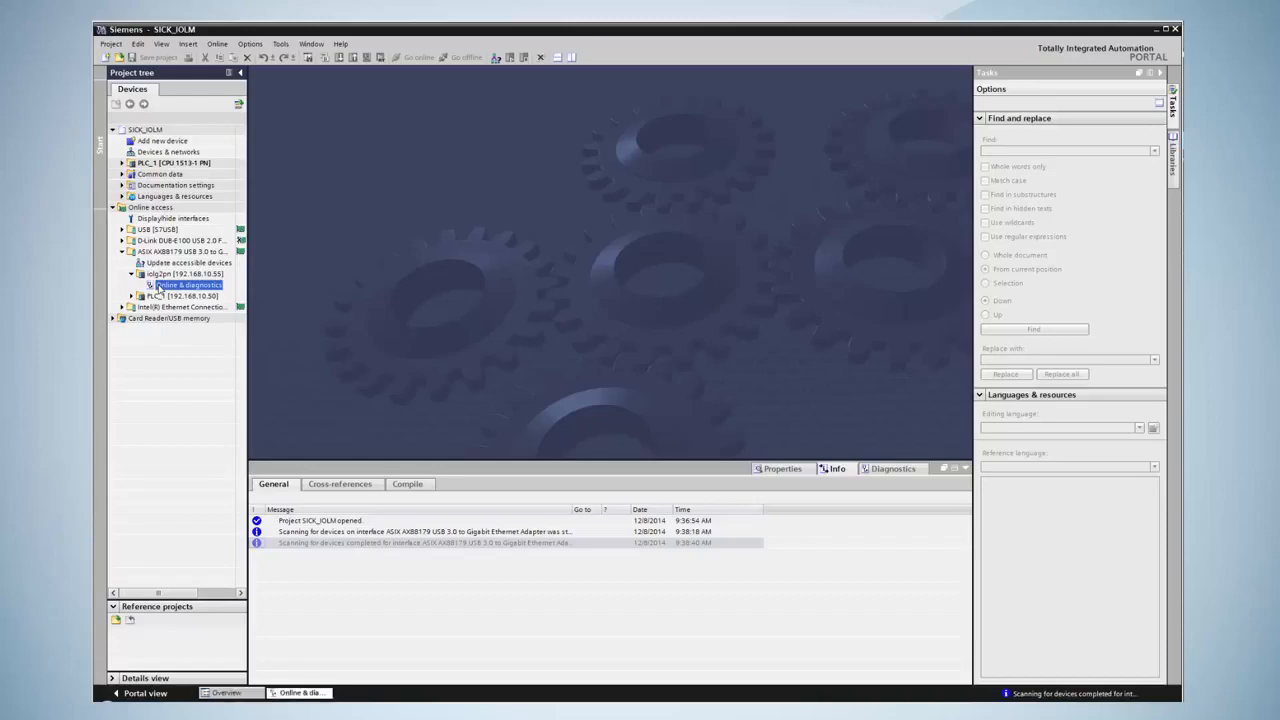
Step: Assign the PROFINET name sickpn via Functions > Assign name, then rescan the adapter's accessible devices
{"action": "double_click", "coordinate": [188, 284]}
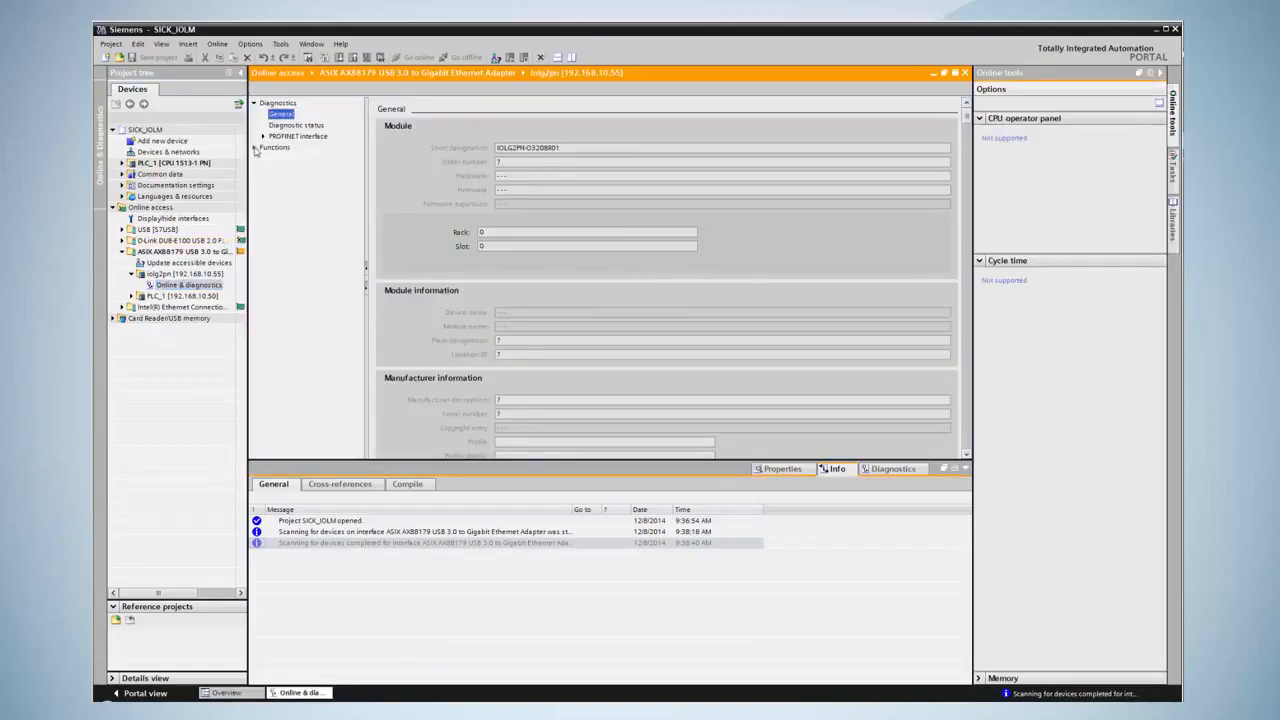
{"action": "left_click", "coordinate": [290, 168]}
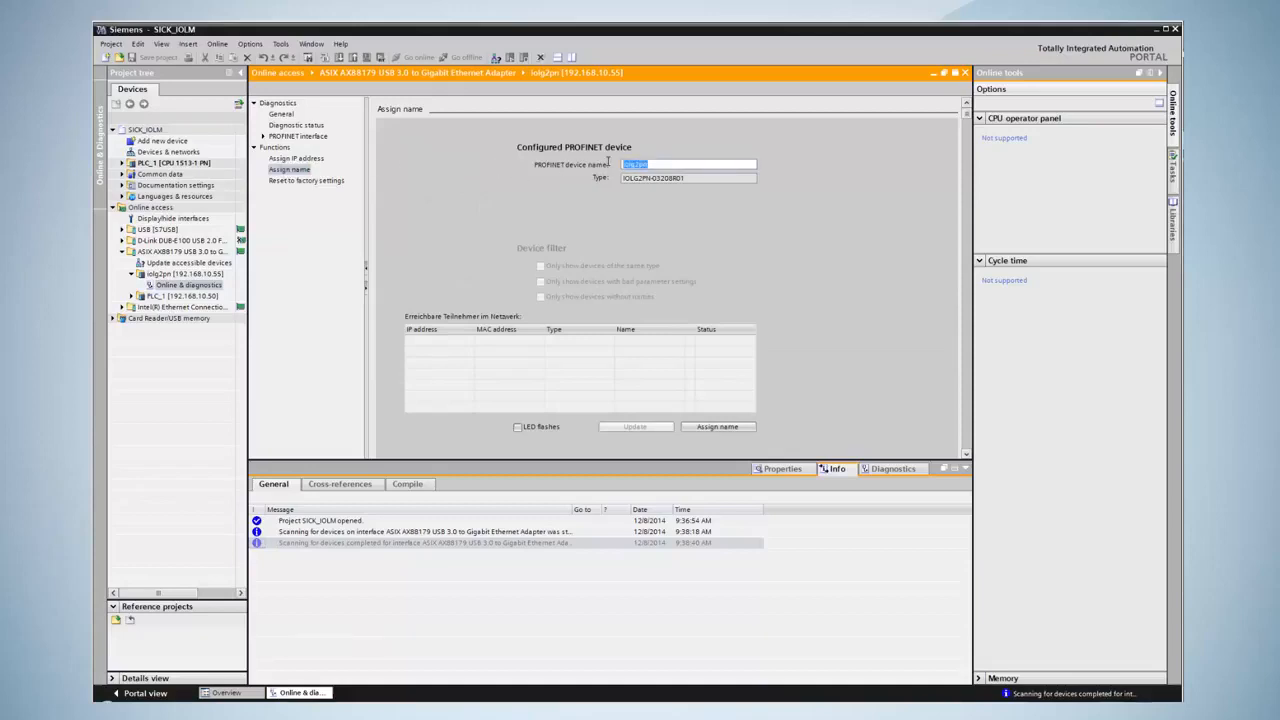
{"action": "type", "text": "sickpn"}
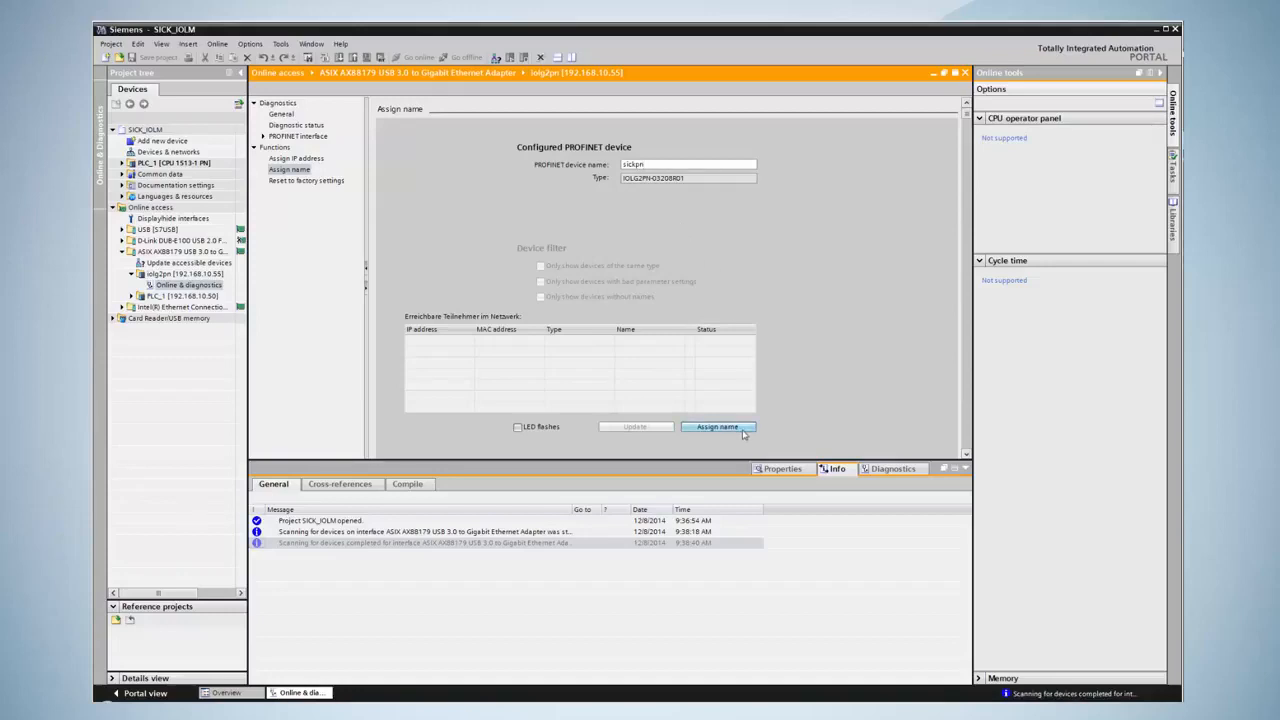
{"action": "left_click", "coordinate": [716, 428]}
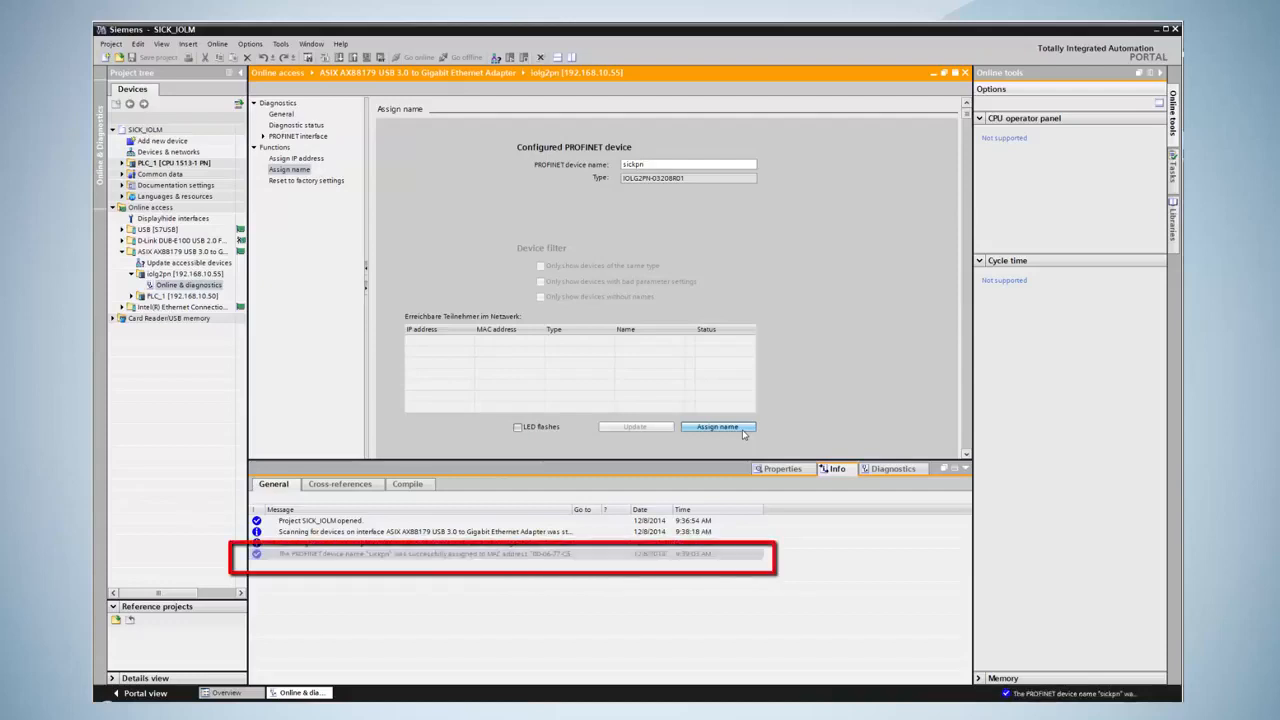
{"action": "left_click", "coordinate": [188, 262]}
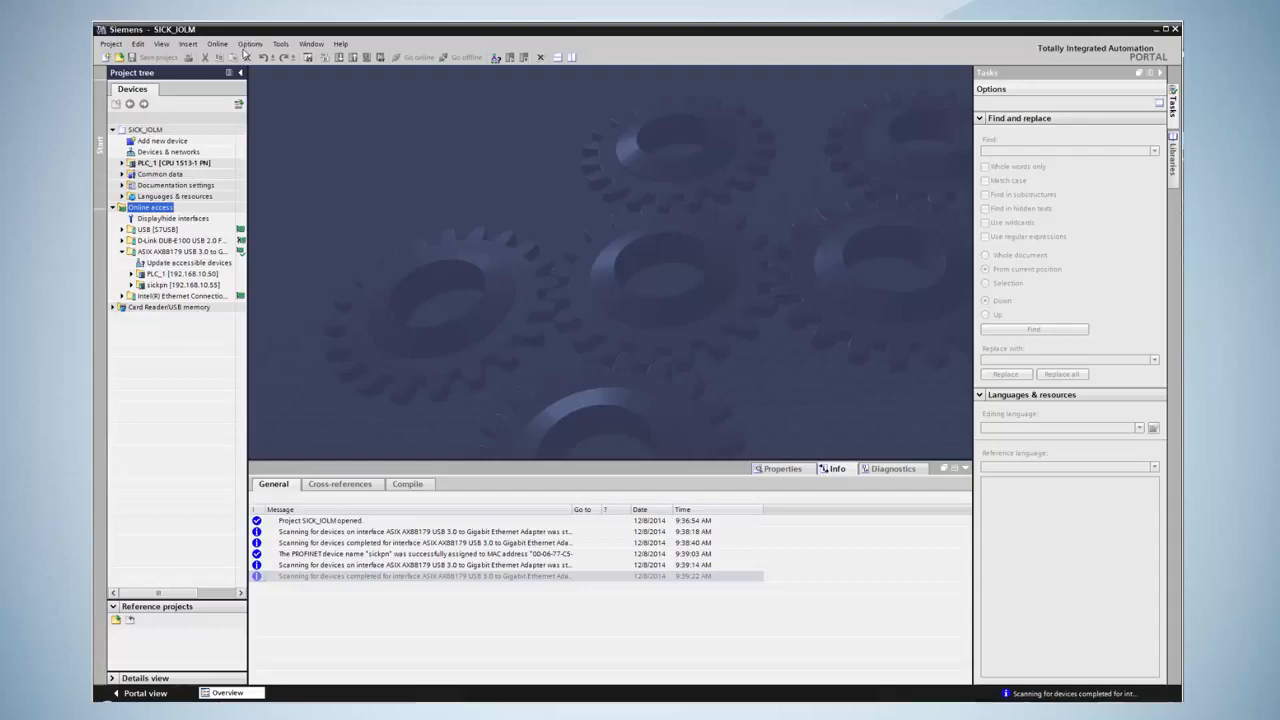
Step: Install the SICK GSDML file via Options > Manage GSD files, confirming the installation and closing the result
{"action": "left_click", "coordinate": [250, 44]}
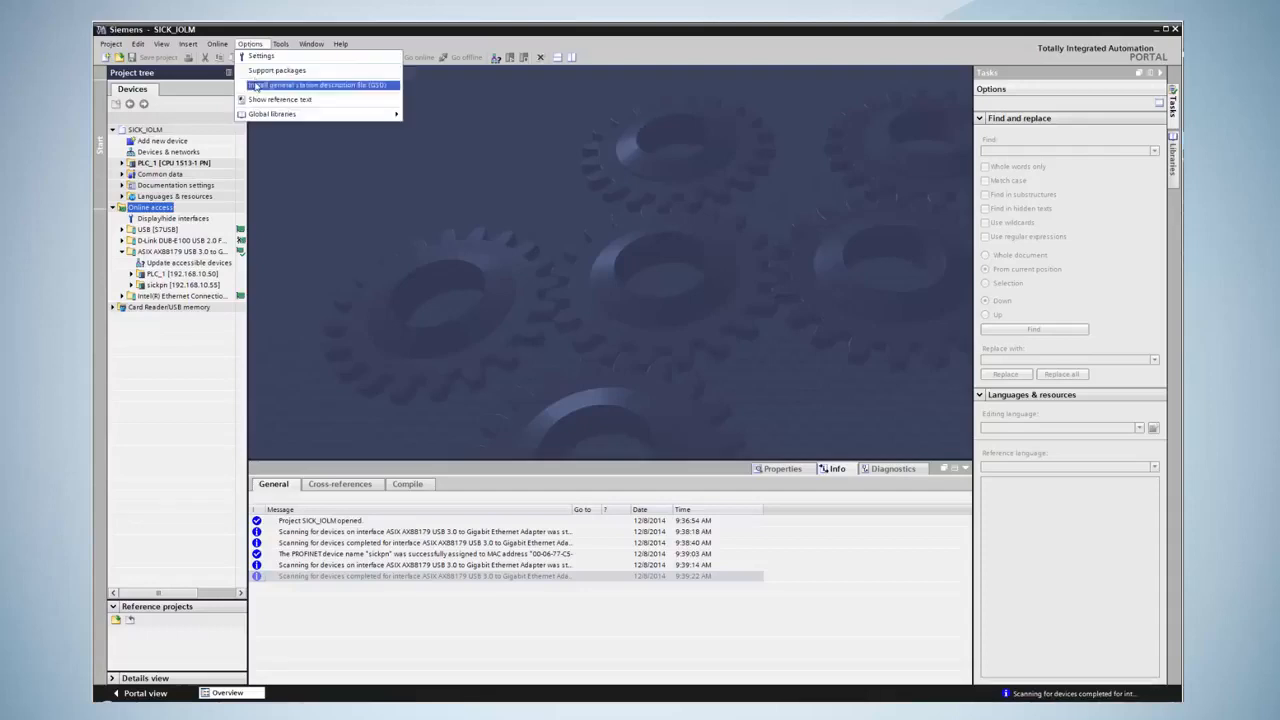
{"action": "left_click", "coordinate": [316, 84]}
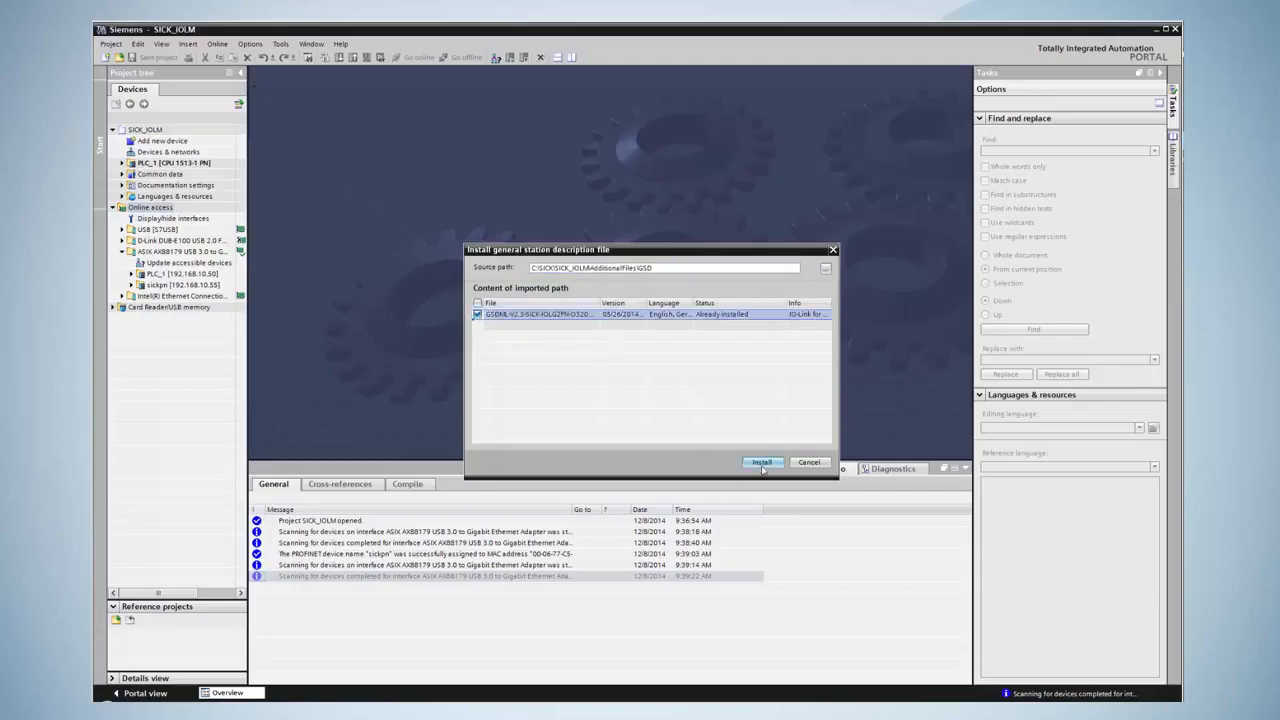
{"action": "left_click", "coordinate": [762, 462]}
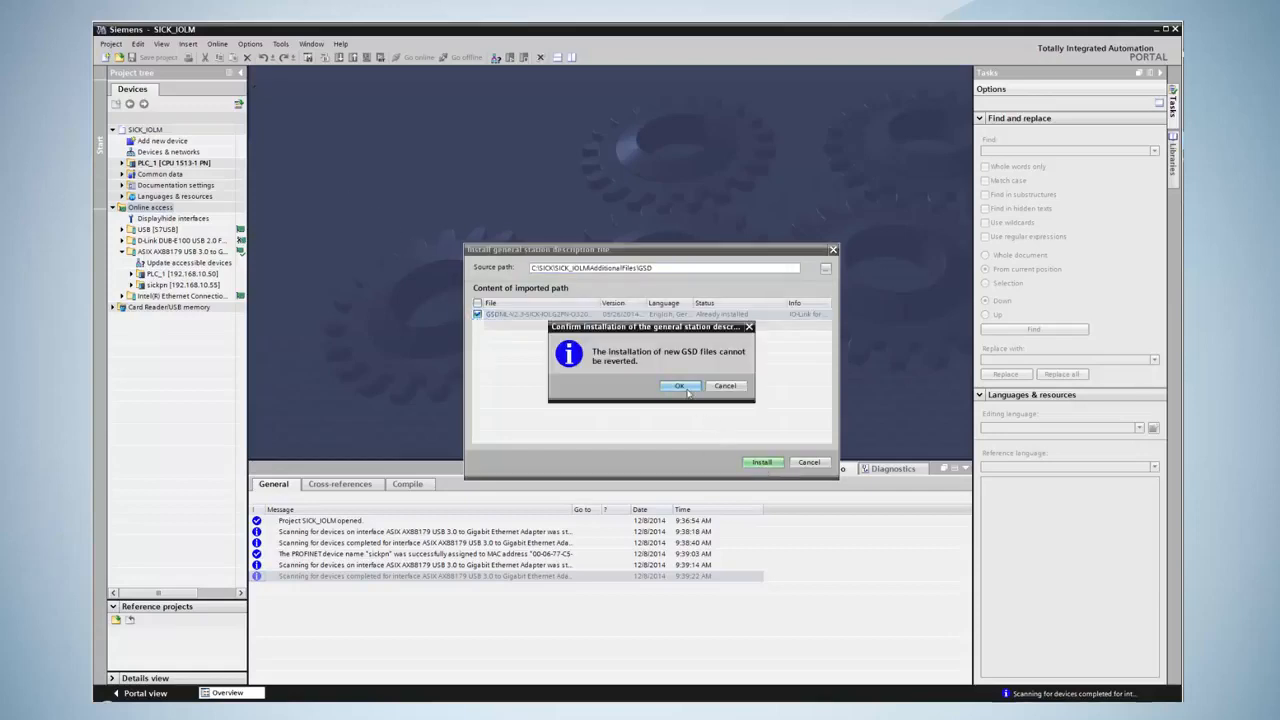
{"action": "left_click", "coordinate": [680, 386]}
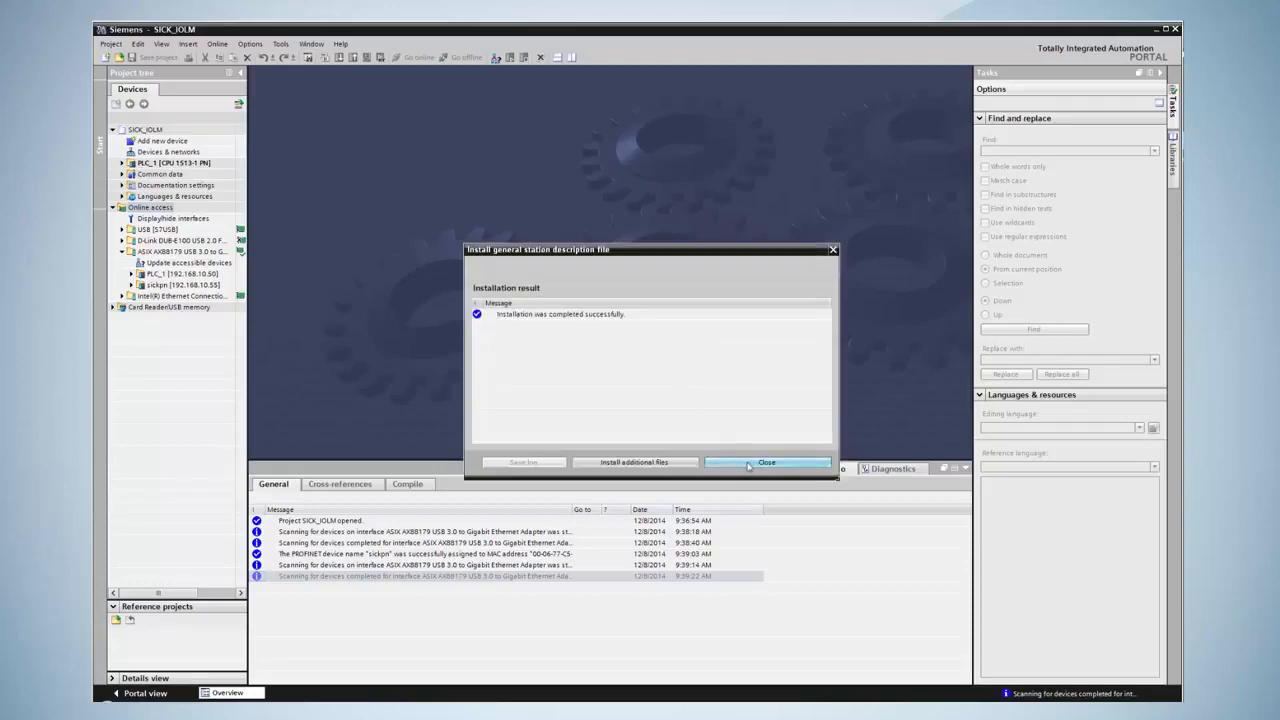
{"action": "left_click", "coordinate": [766, 460]}
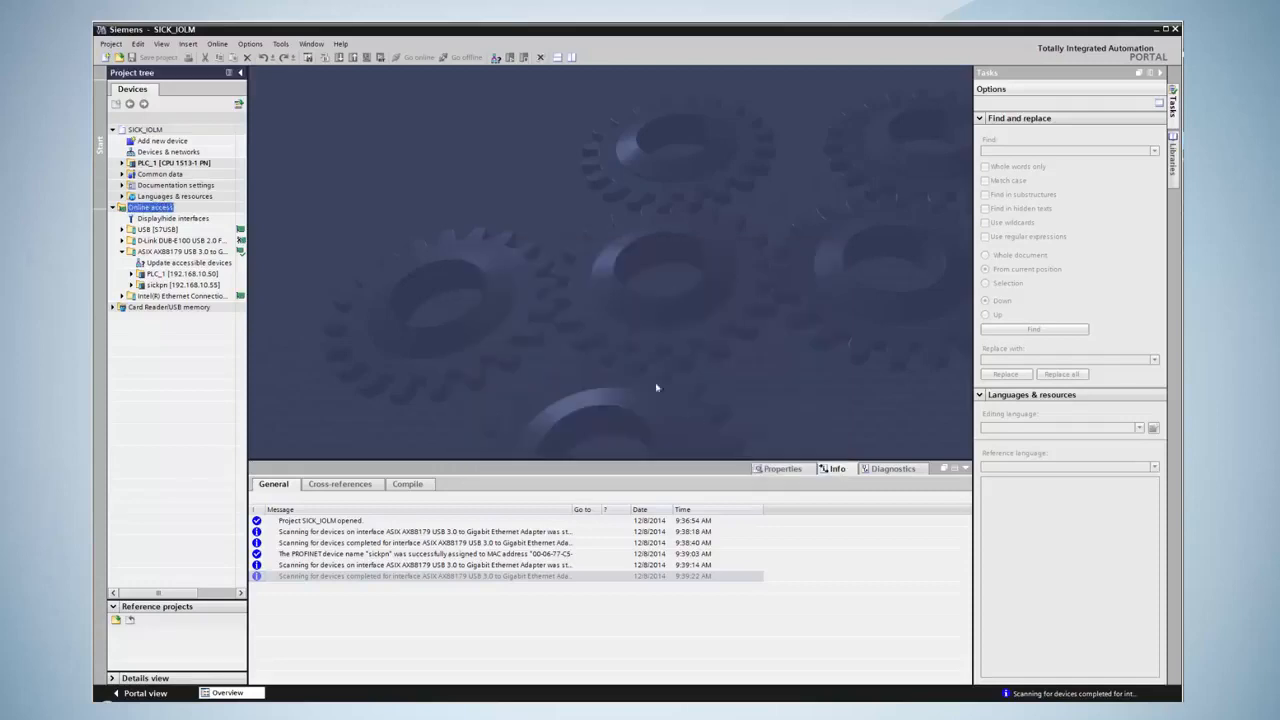
Step: In Devices & networks, add the SICK IOLG2PN from the catalog's SICK > IOL group and connect it to PLC_1's PROFINET network
{"action": "left_click", "coordinate": [164, 152]}
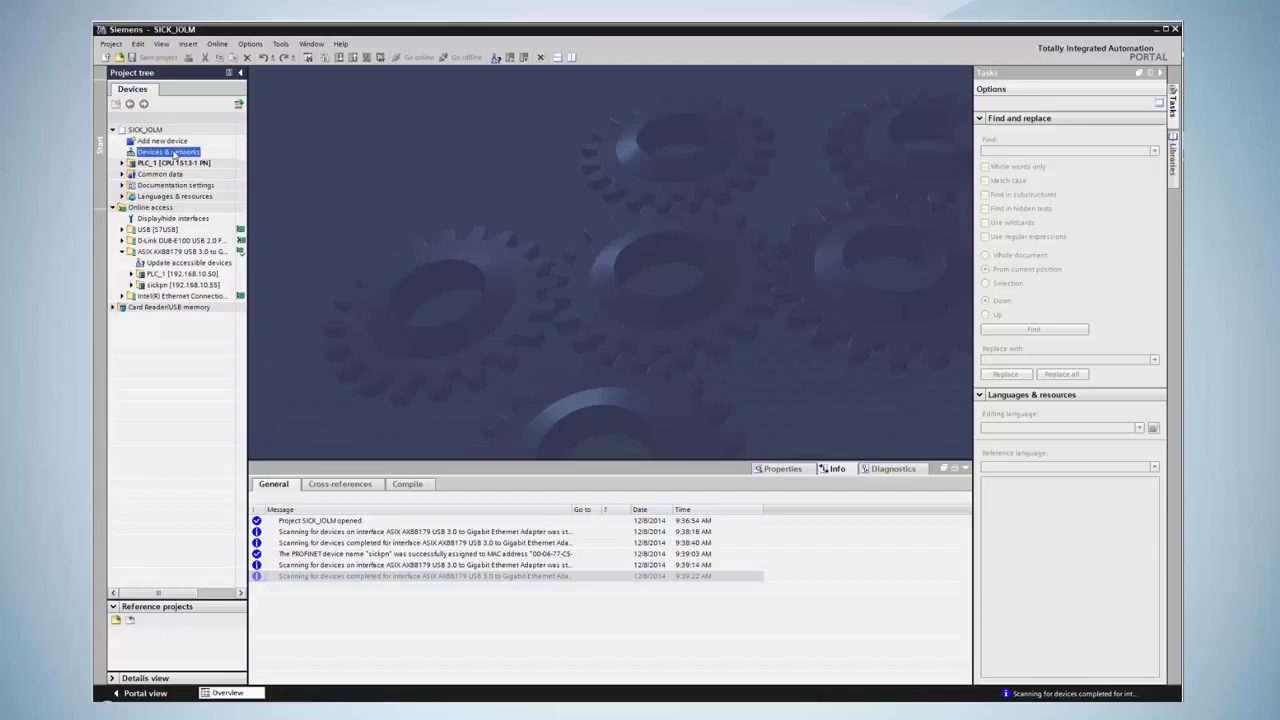
{"action": "double_click", "coordinate": [168, 152]}
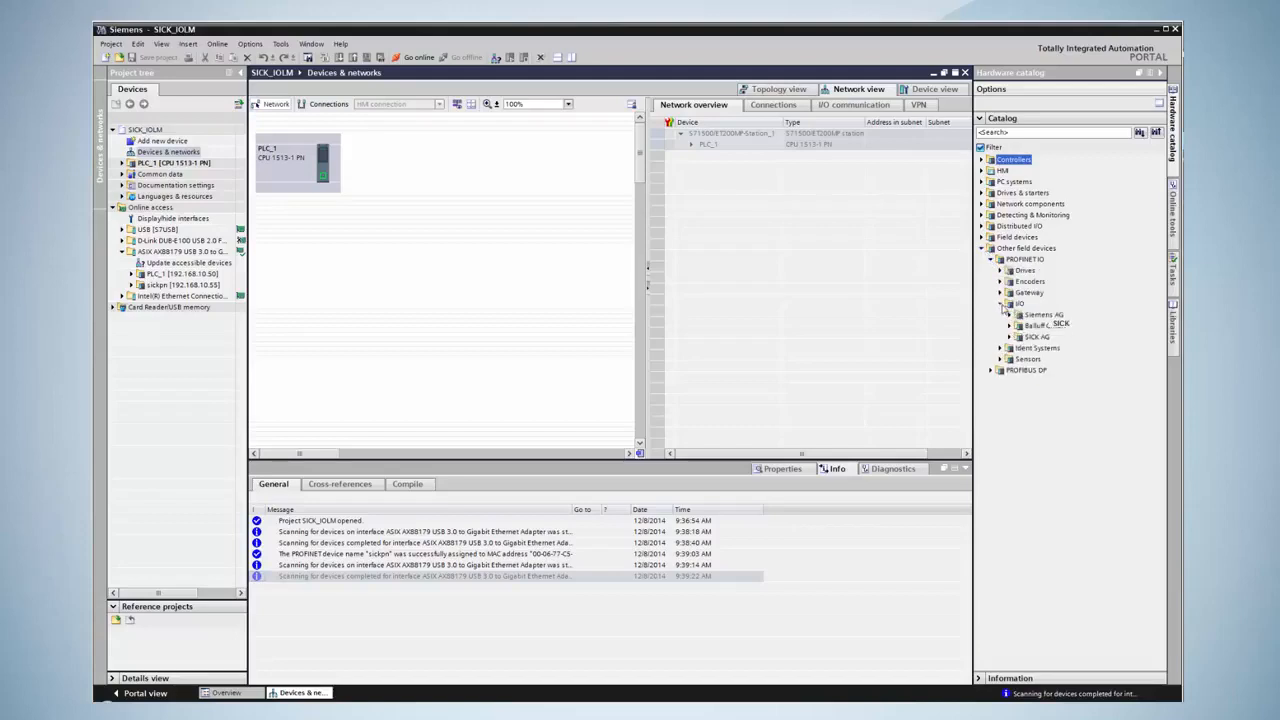
{"action": "left_click", "coordinate": [1002, 336]}
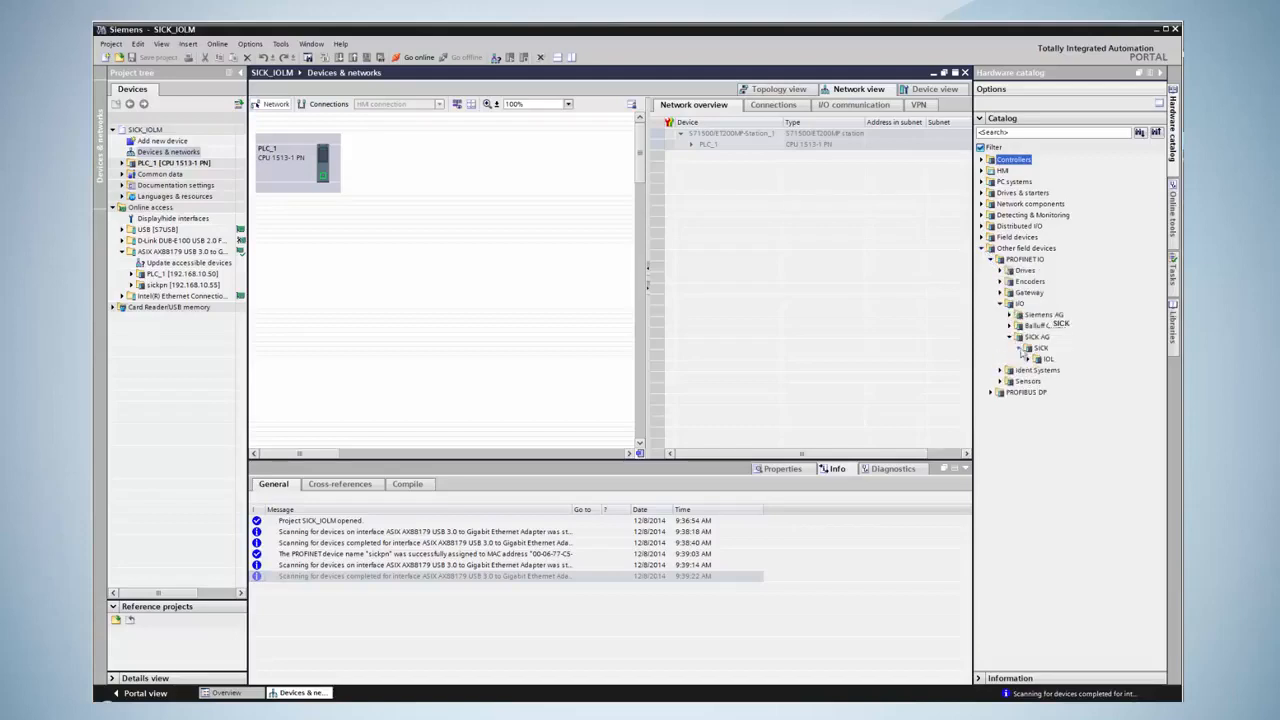
{"action": "left_click", "coordinate": [1038, 358]}
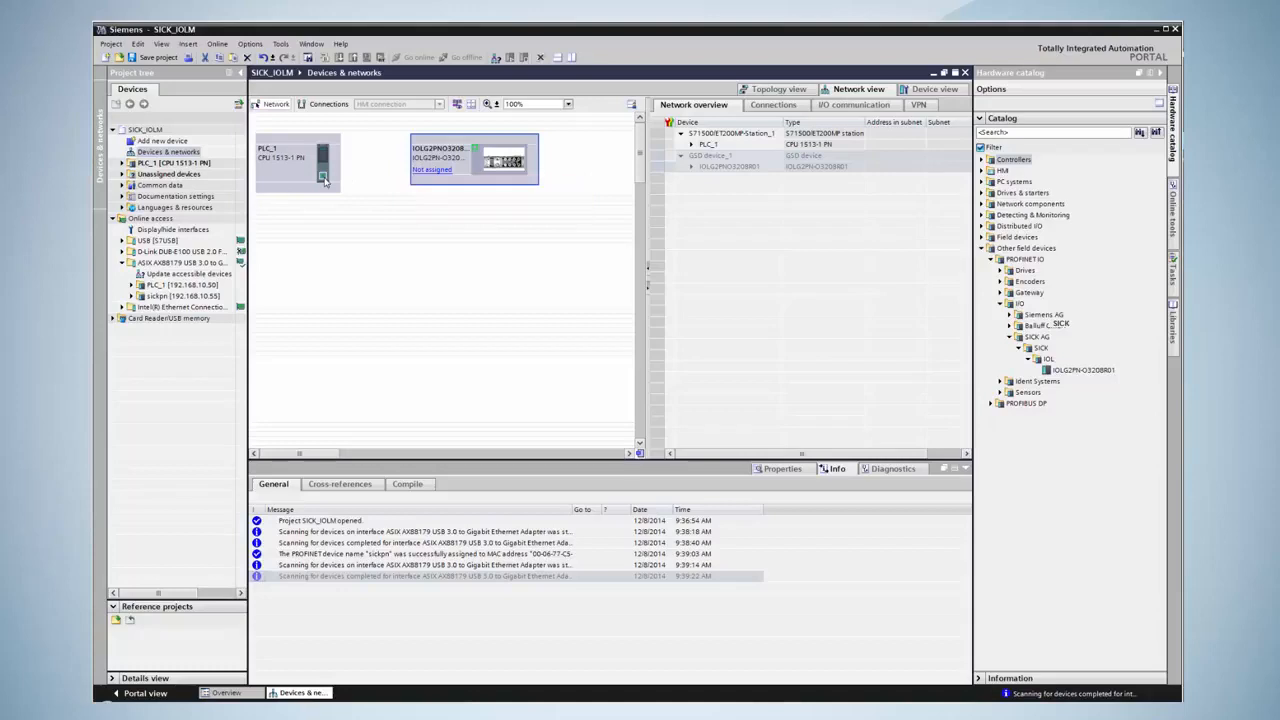
{"action": "left_click_drag", "start_coordinate": [324, 178], "coordinate": [478, 150]}
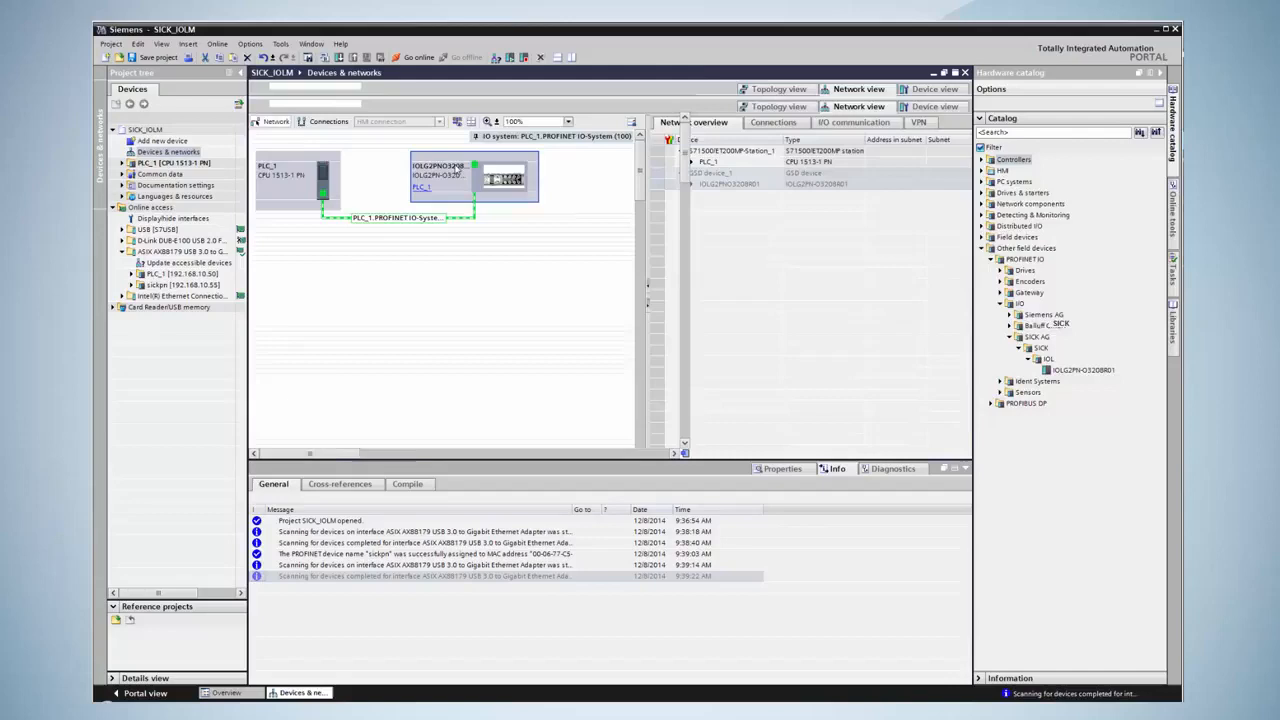
Step: In the master's Device view, set its Ethernet address to project IP 192.168.10.55
{"action": "double_click", "coordinate": [470, 176]}
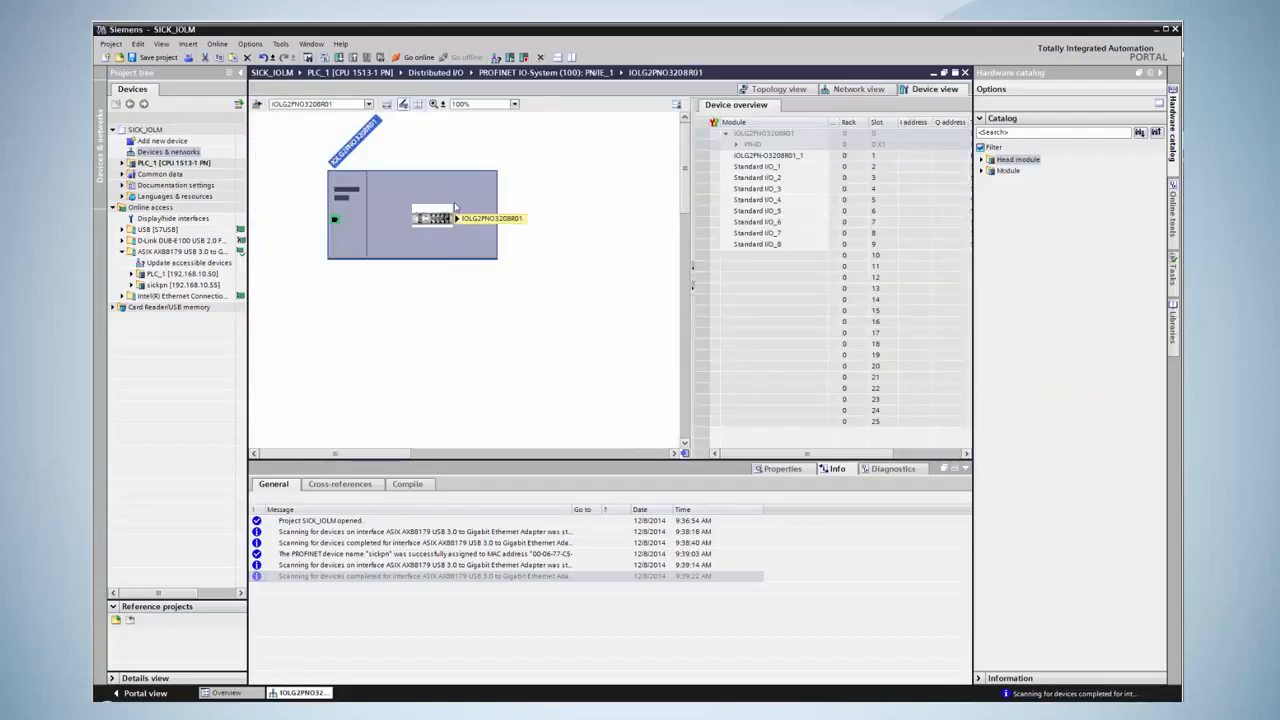
{"action": "left_click", "coordinate": [782, 468]}
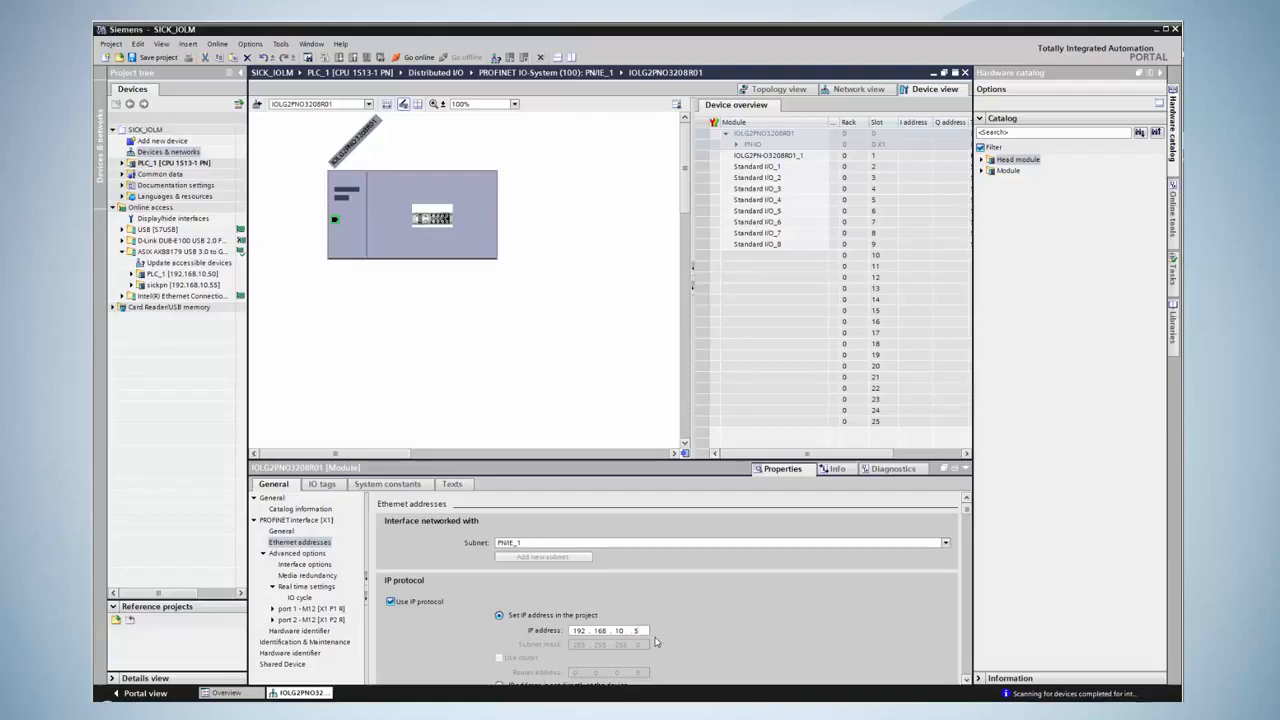
{"action": "type", "text": "5"}
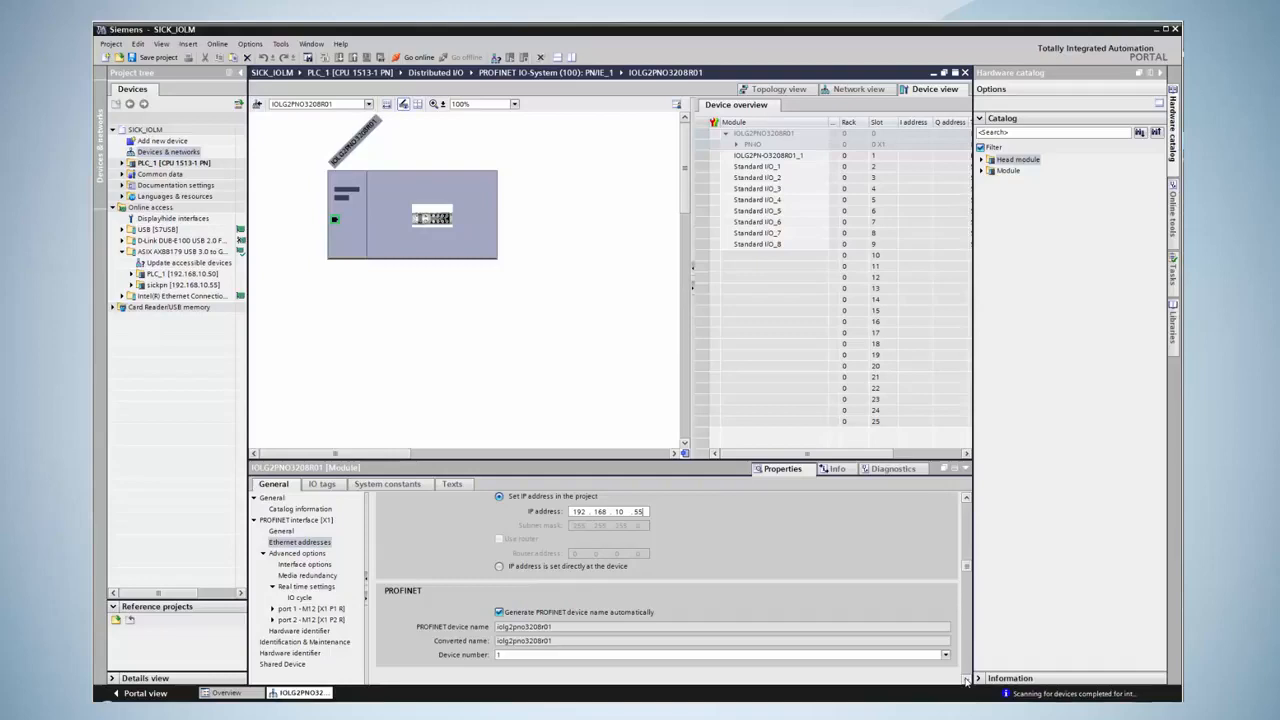
Step: Disable automatic PROFINET name generation and enter the device name sickpn manually
{"action": "left_click", "coordinate": [500, 612]}
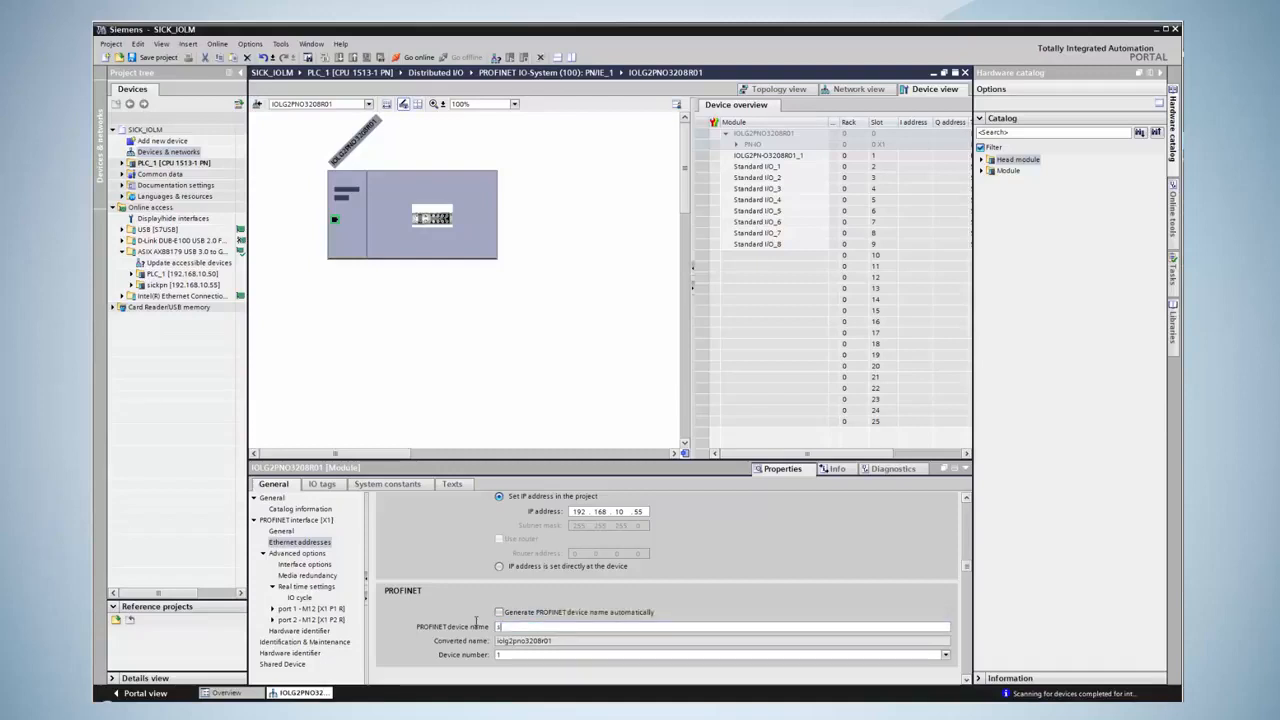
{"action": "type", "text": "sickpn"}
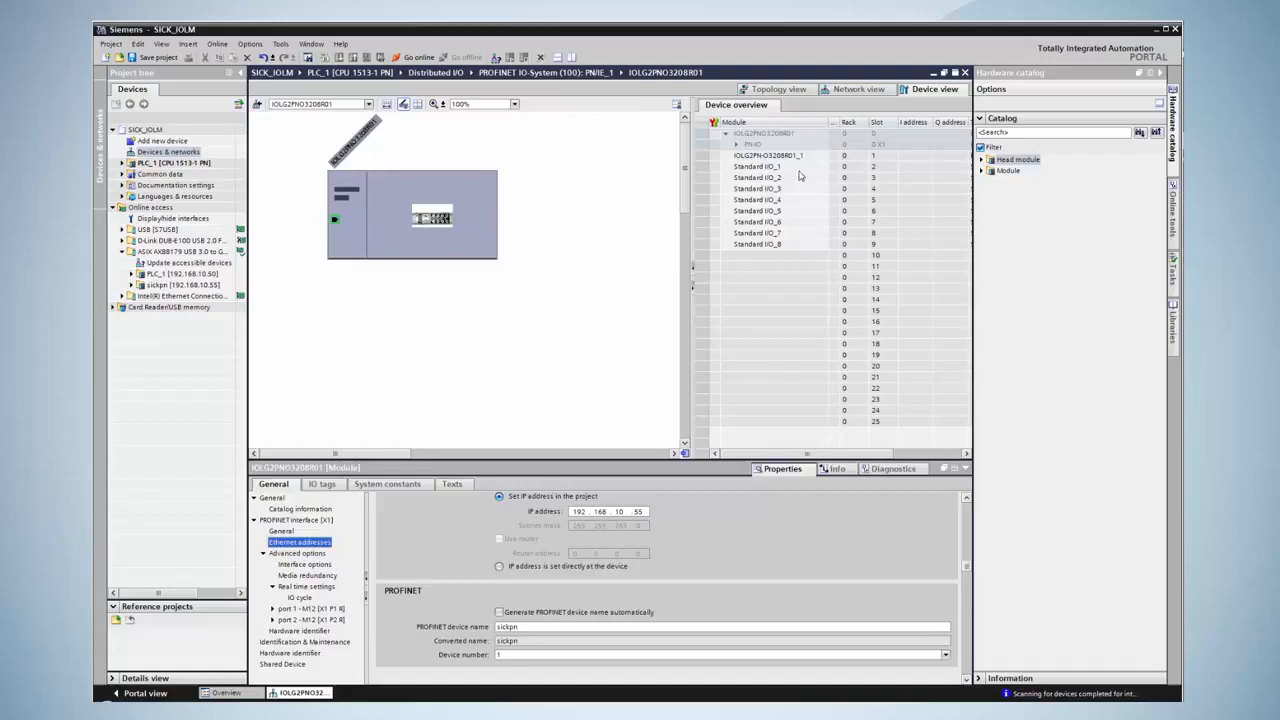
{"action": "left_click", "coordinate": [756, 166]}
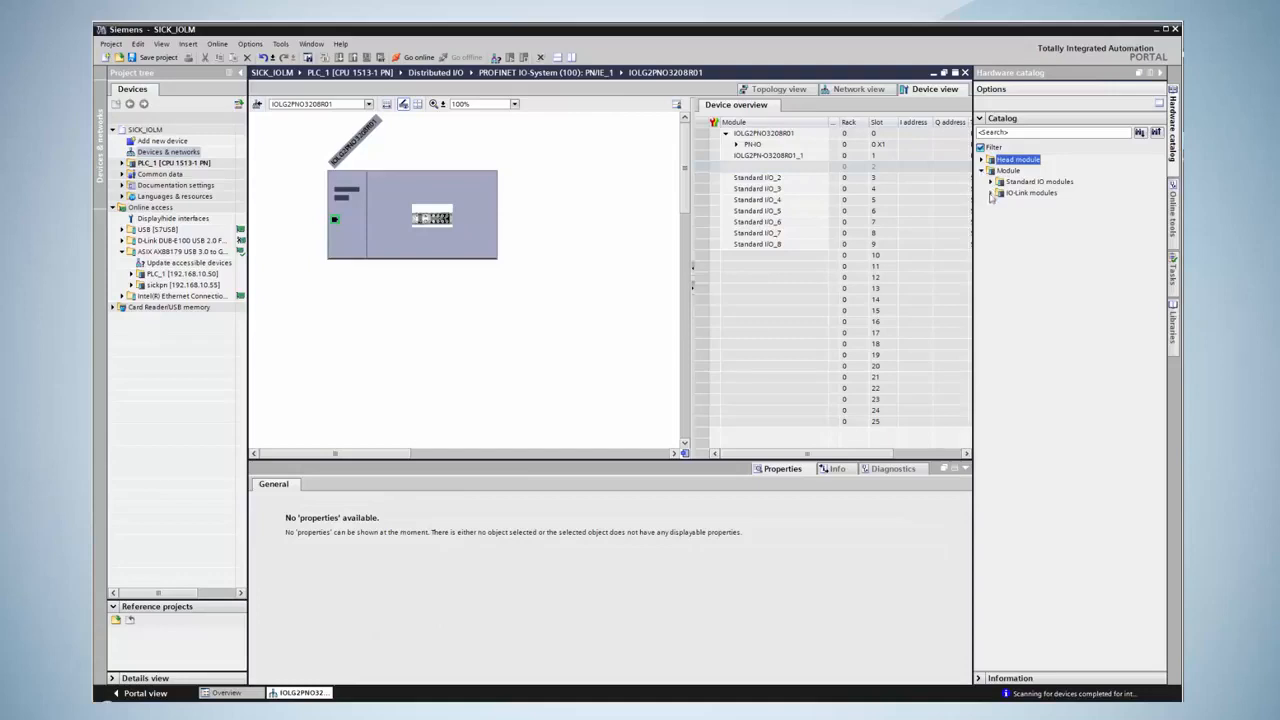
Step: Insert the 2-byte IO-Link module from the catalog into the IO-Link master
{"action": "left_click", "coordinate": [992, 192]}
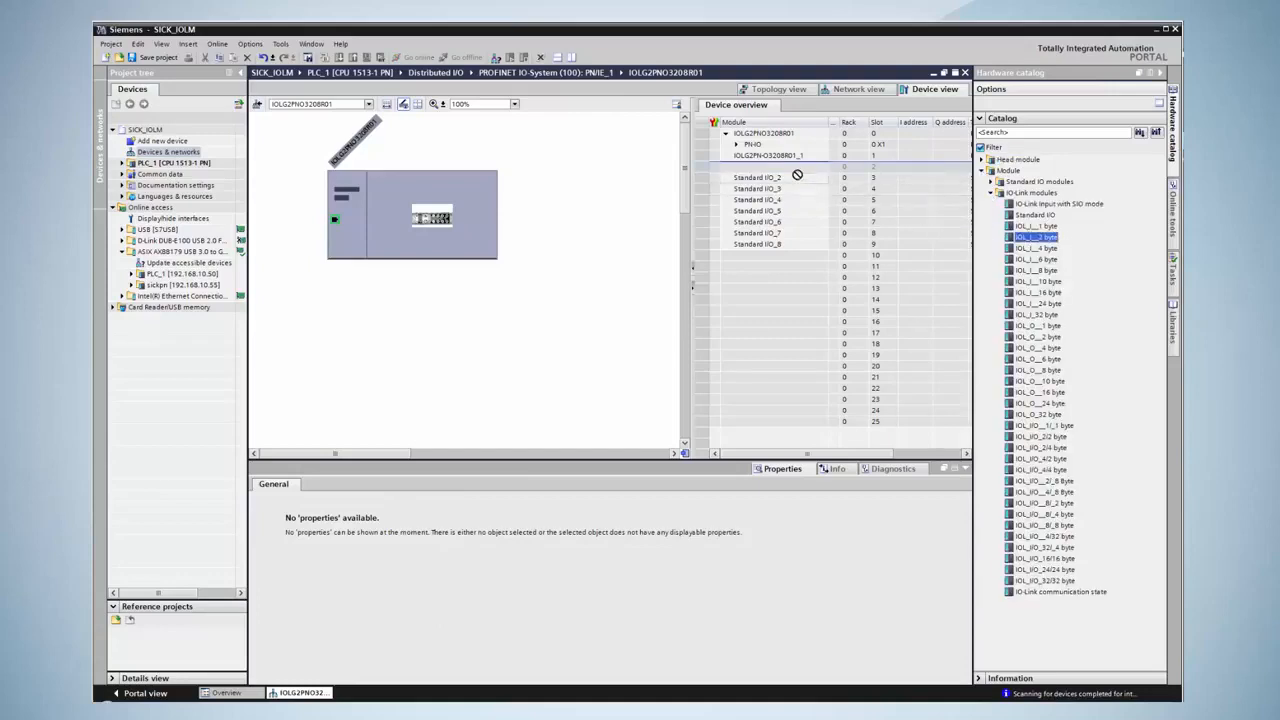
{"action": "left_click", "coordinate": [760, 166]}
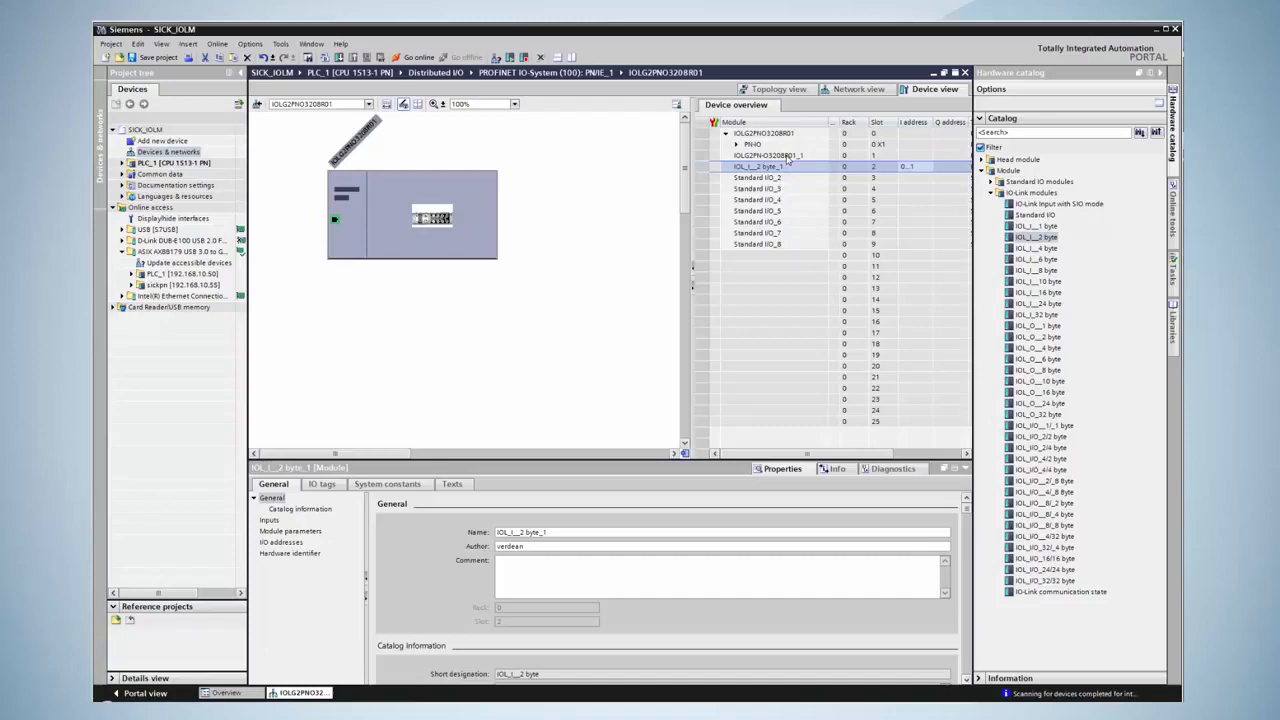
{"action": "left_click", "coordinate": [768, 156]}
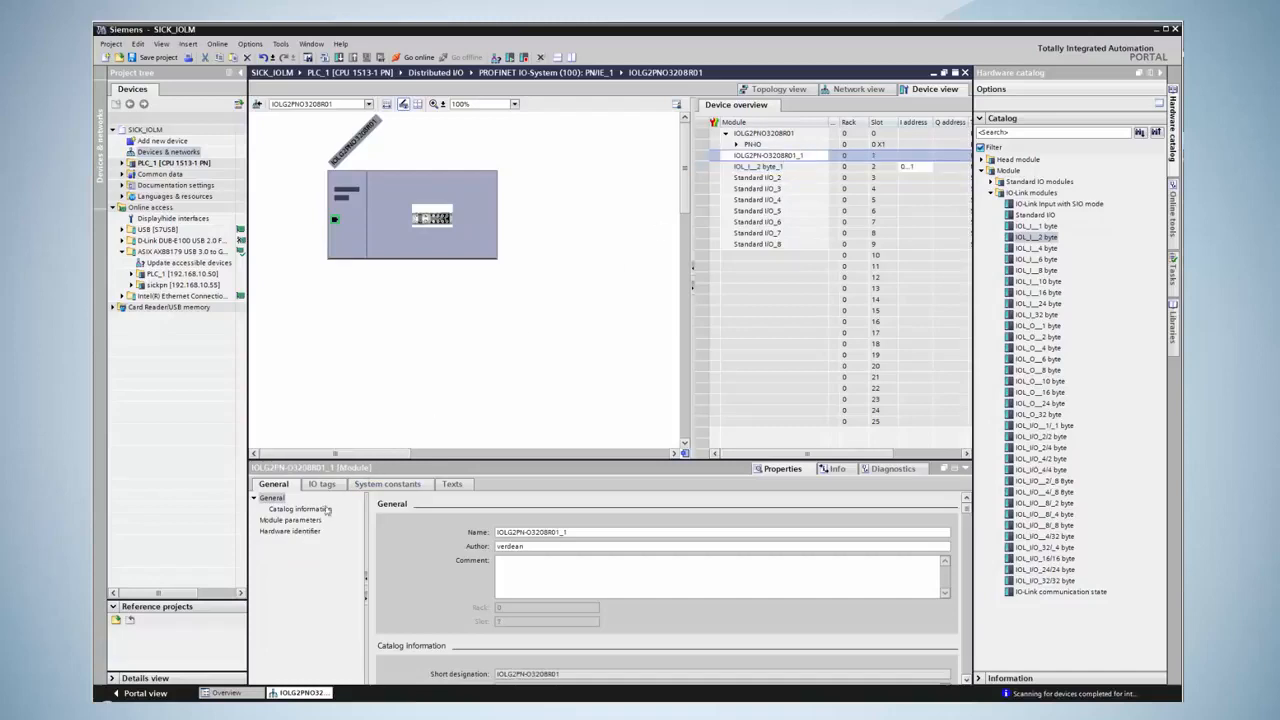
Step: In the head module's Module parameters, set Function Port to IO-Link, then select PLC_1
{"action": "left_click", "coordinate": [290, 520]}
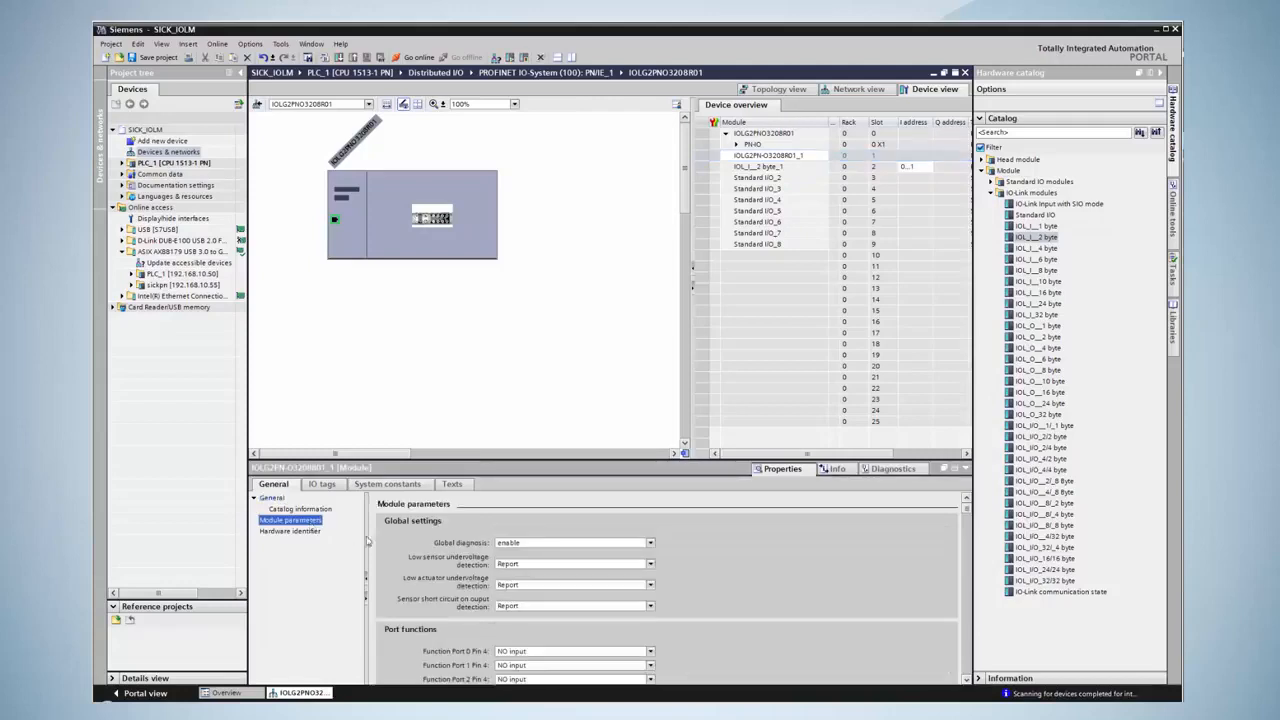
{"action": "scroll", "scroll_direction": "down", "scroll_amount": 3}
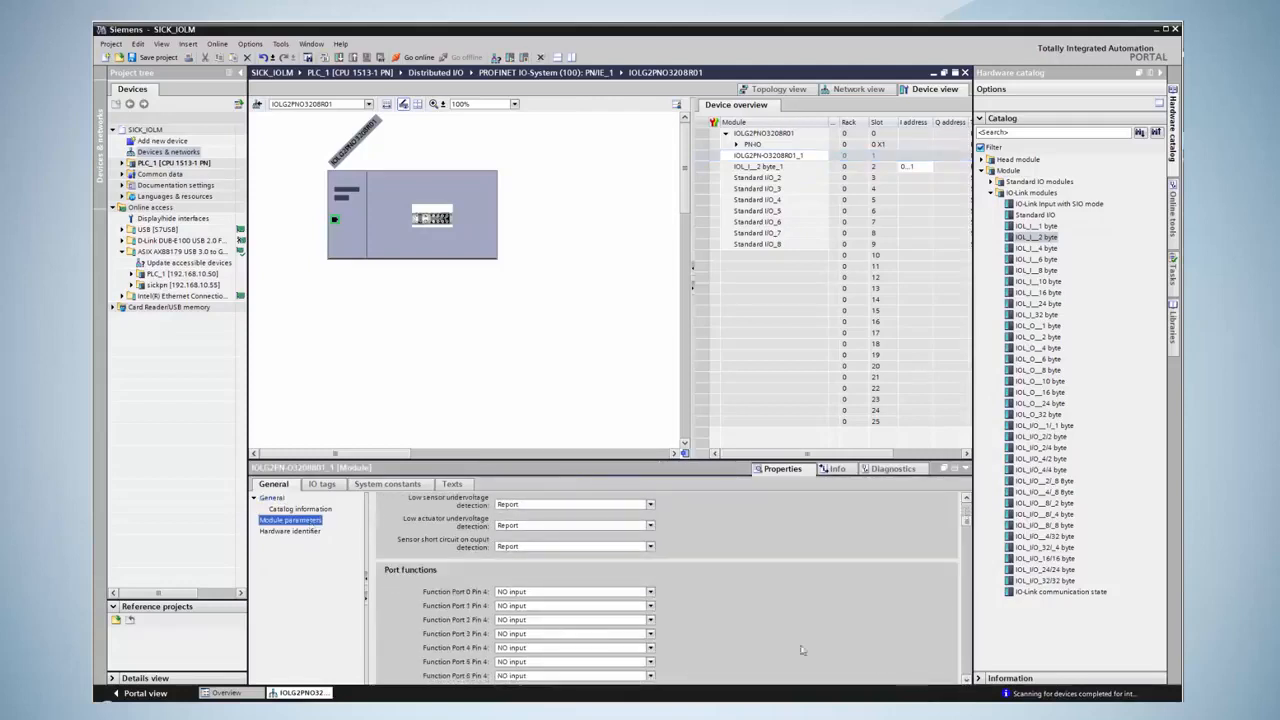
{"action": "left_click", "coordinate": [650, 592]}
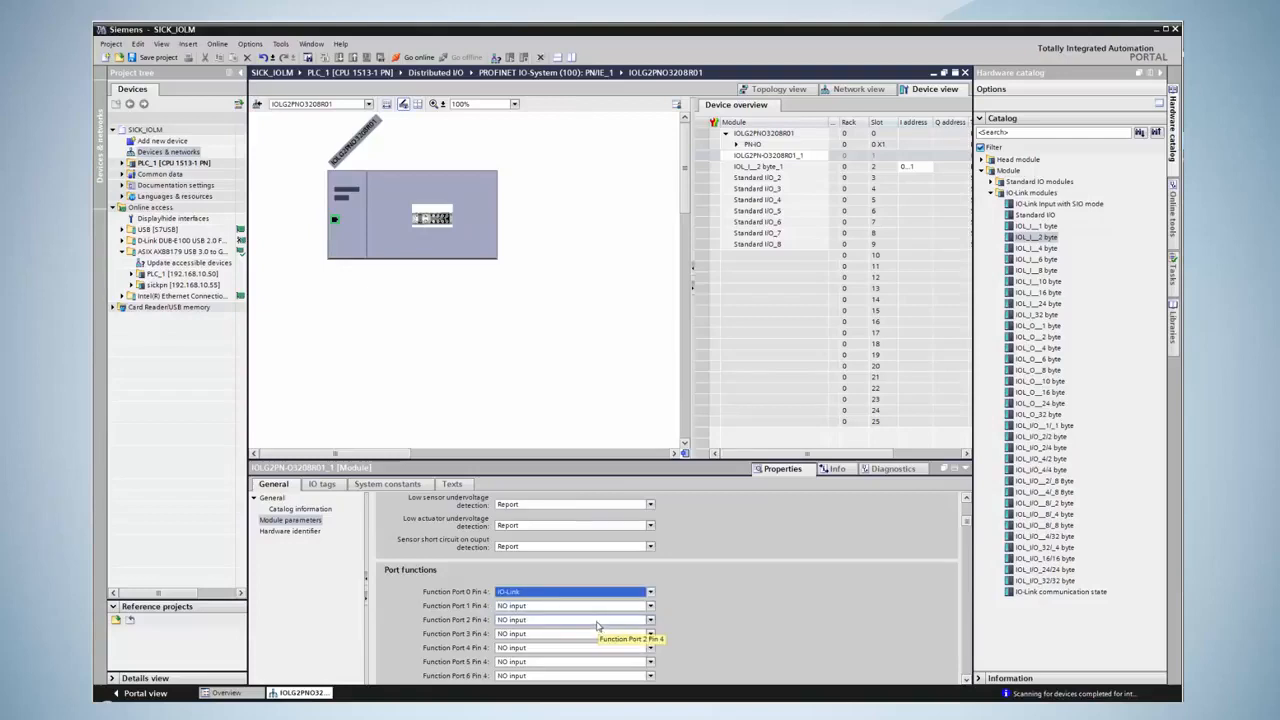
{"action": "left_click", "coordinate": [178, 162]}
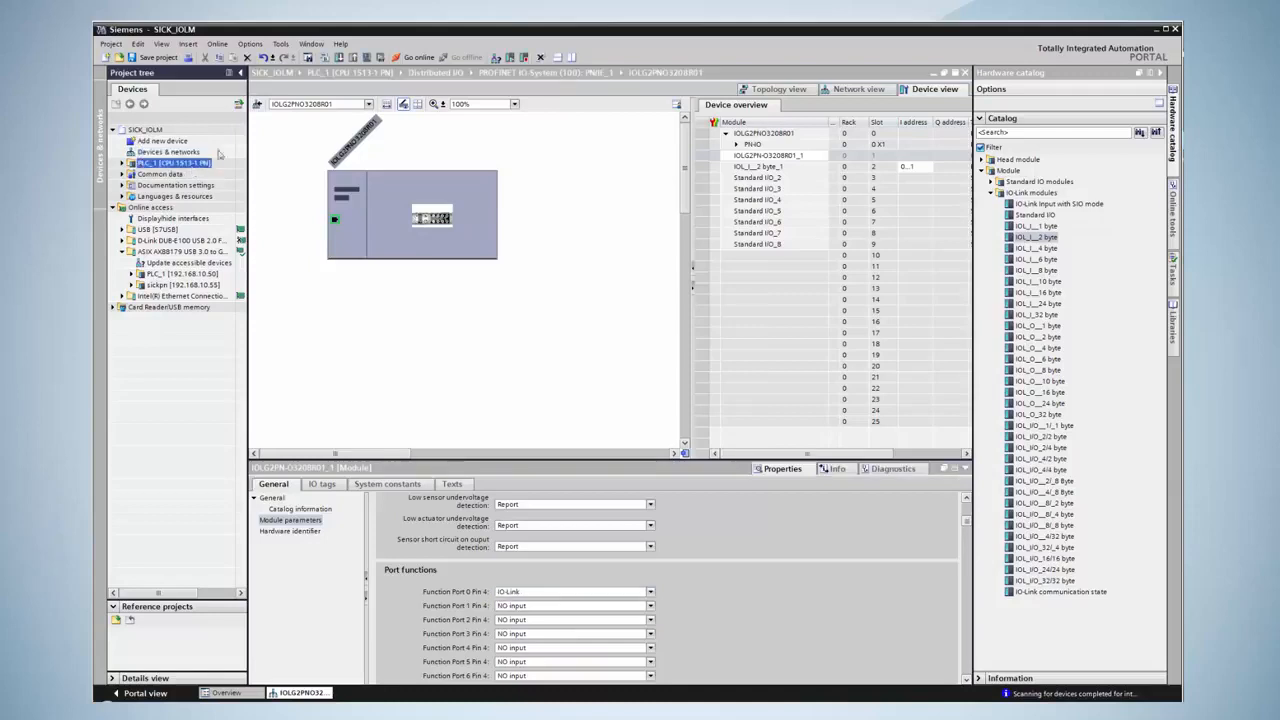
Step: Start the download, choose PN/IE over the USB Gigabit Ethernet adapter and load to the found PLC_1
{"action": "left_click", "coordinate": [324, 56]}
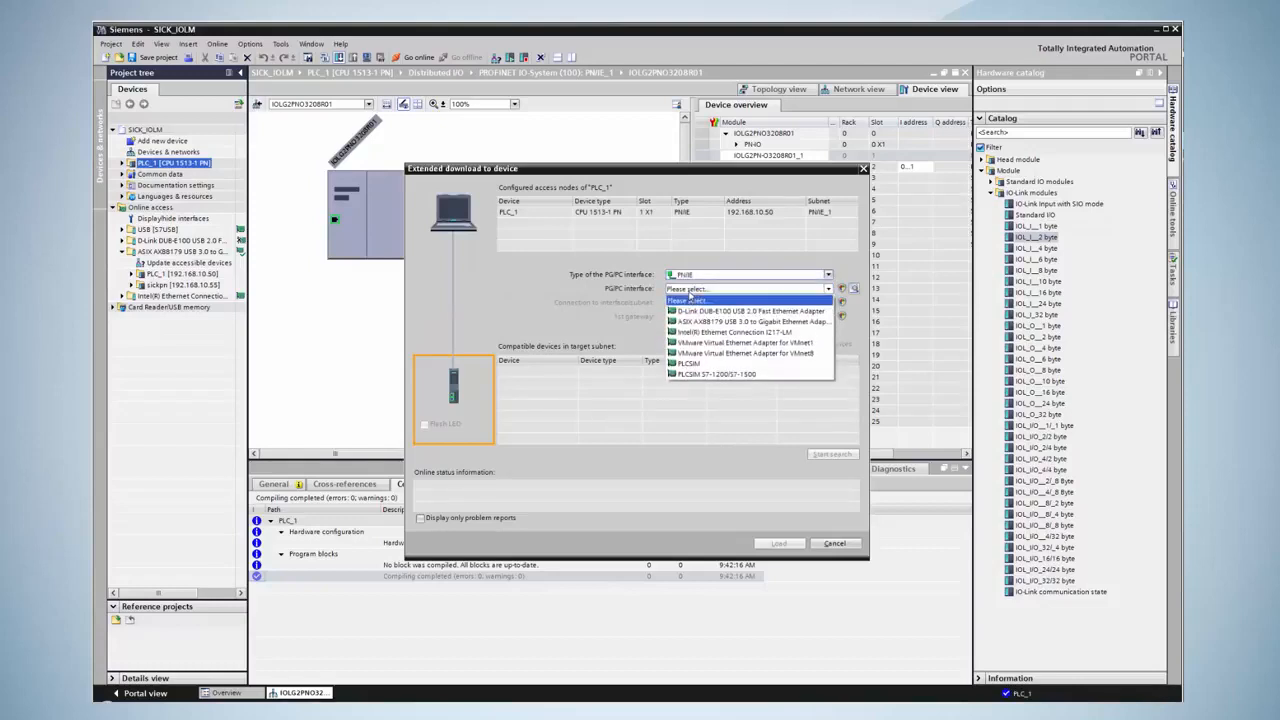
{"action": "left_click", "coordinate": [750, 320]}
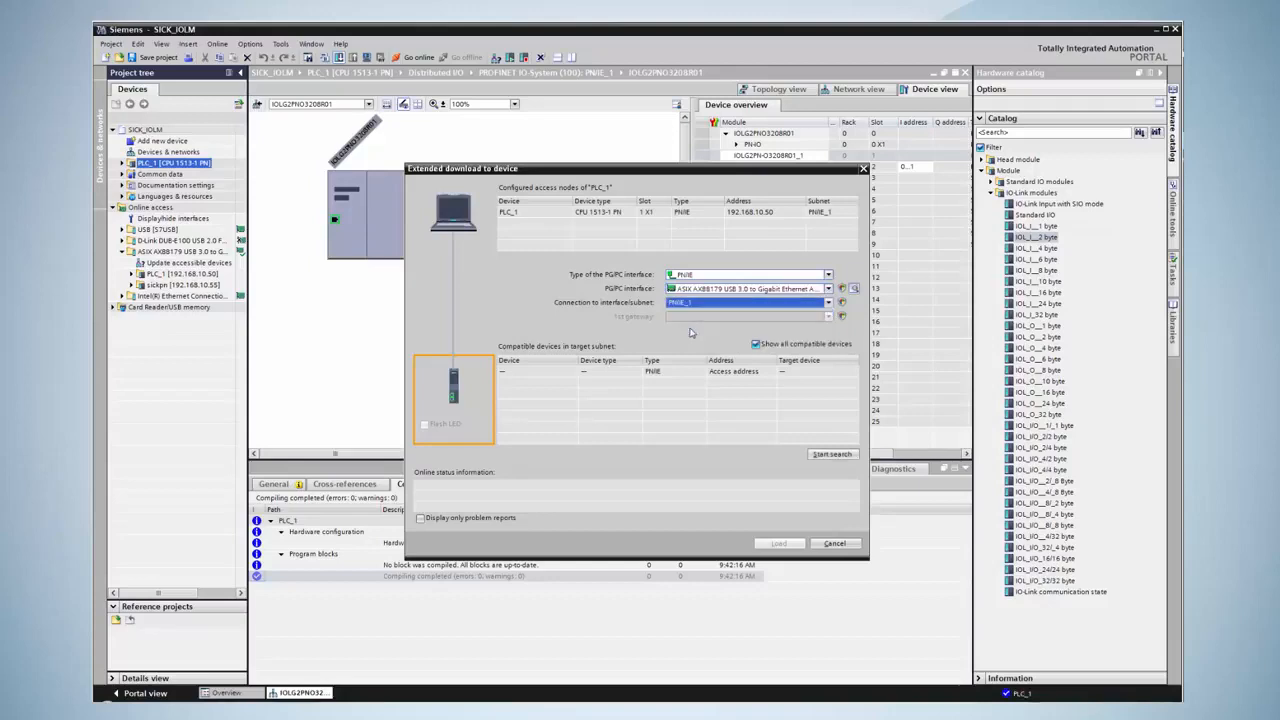
{"action": "left_click", "coordinate": [832, 454]}
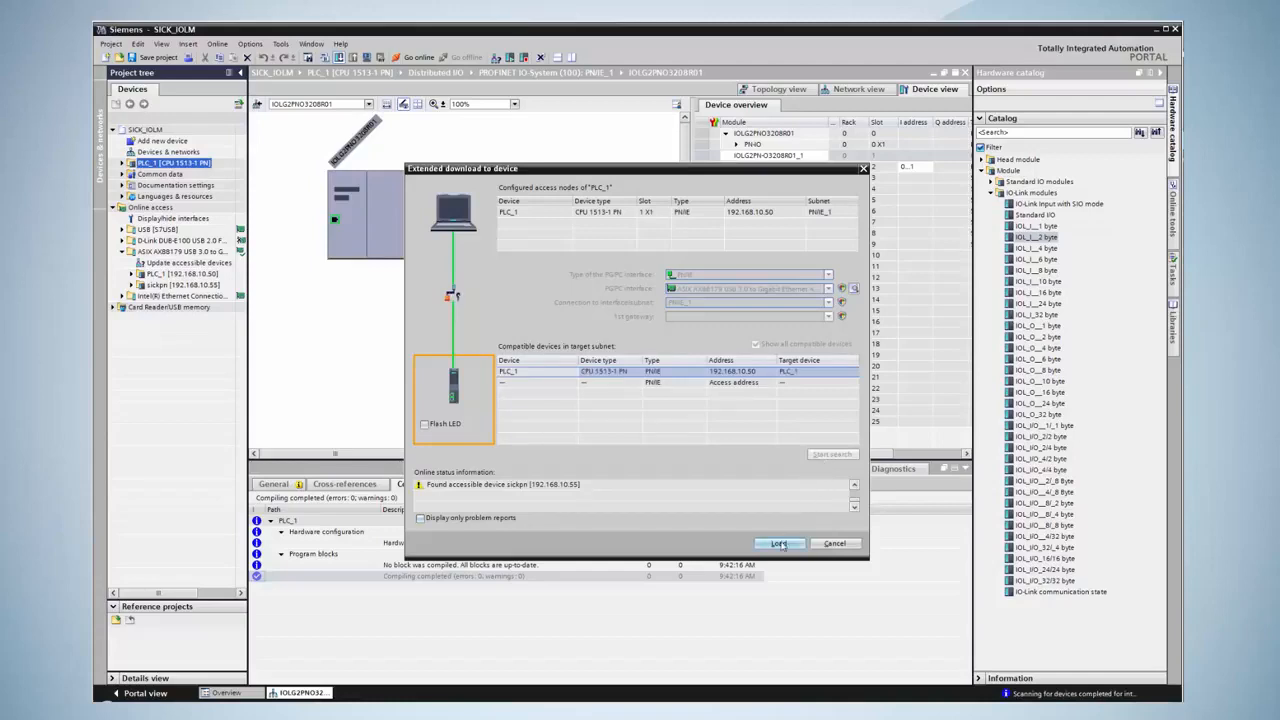
{"action": "left_click", "coordinate": [780, 544]}
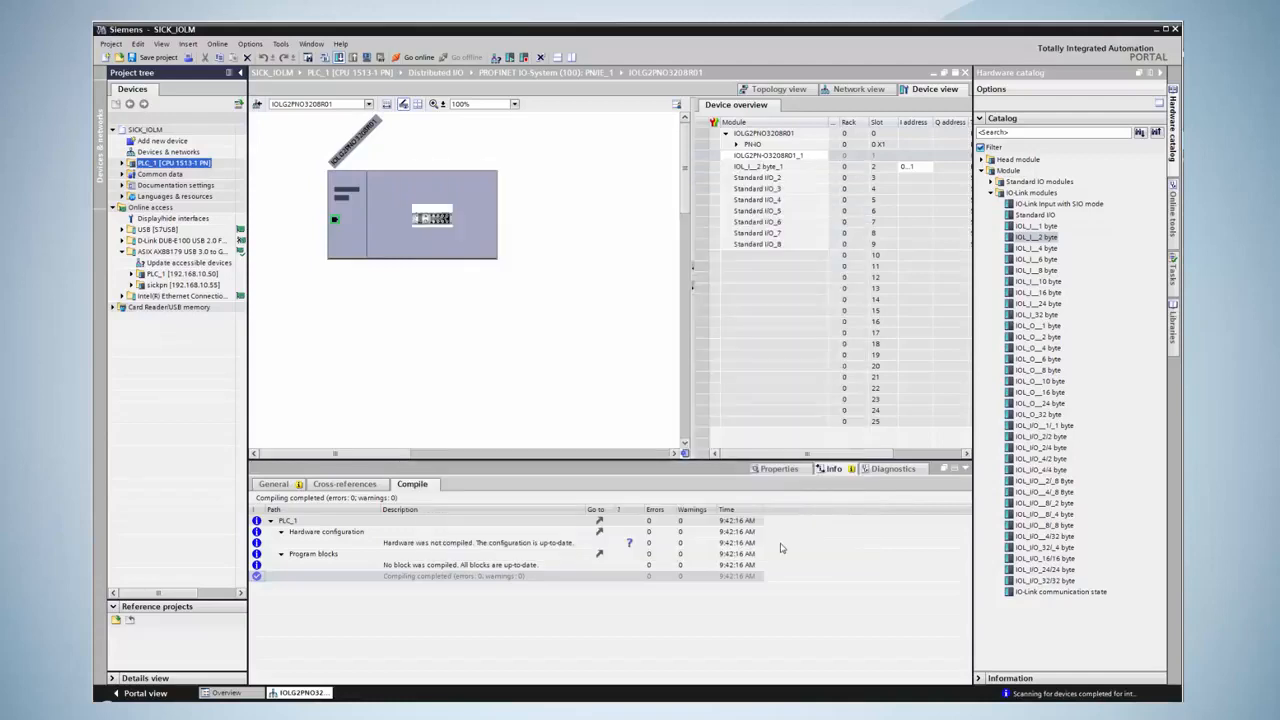
Step: Confirm loading the hardware configuration to PLC_1 so it completes without errors
{"action": "left_click", "coordinate": [524, 56]}
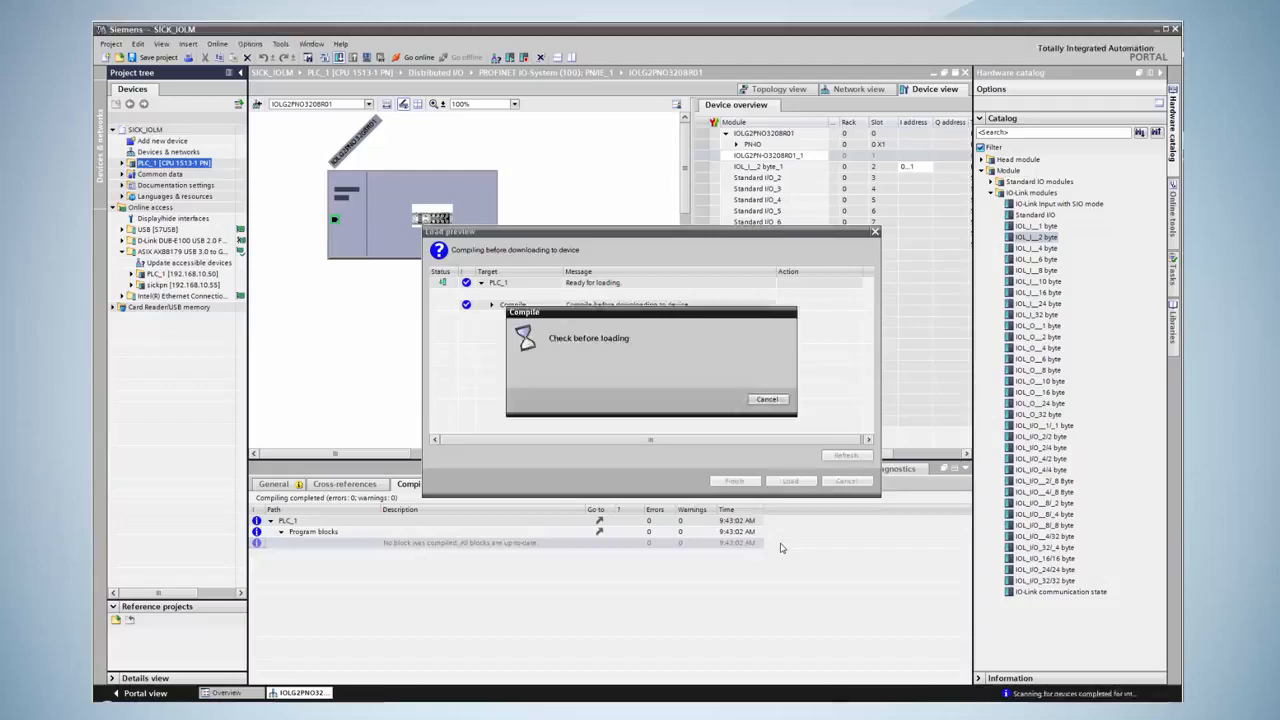
{"action": "left_click", "coordinate": [790, 480]}
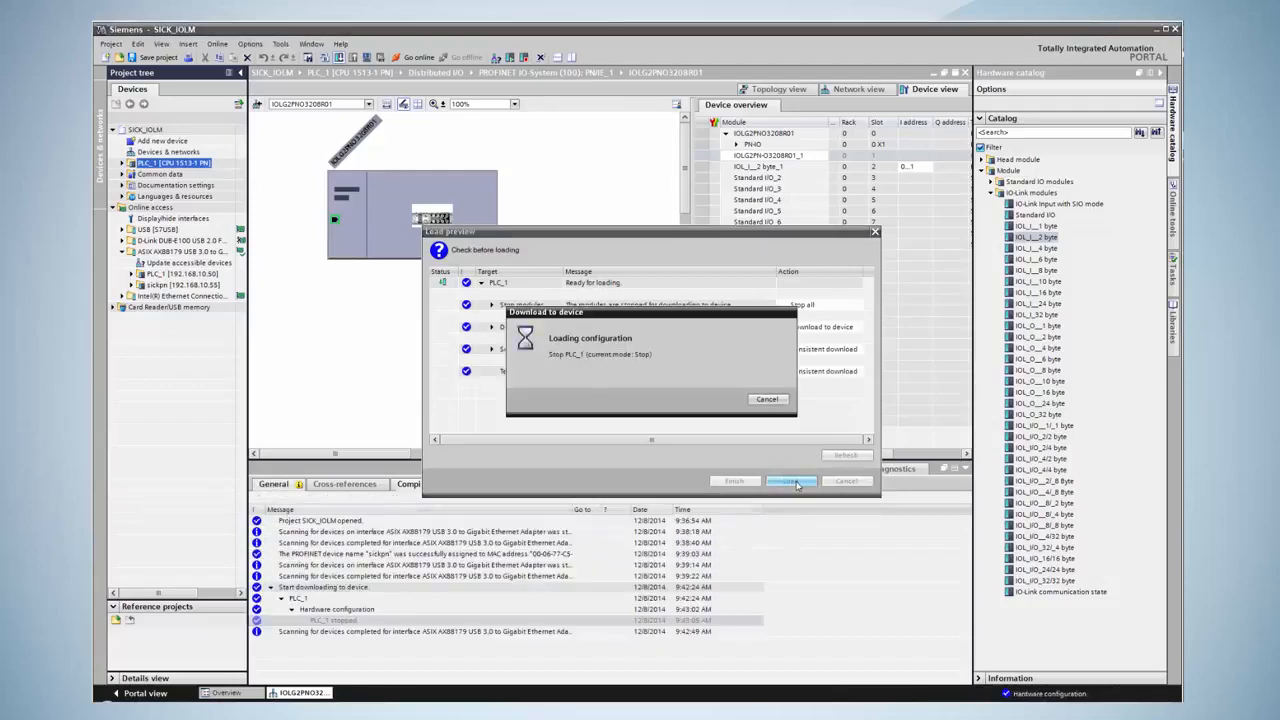
{"action": "left_click", "coordinate": [790, 480]}
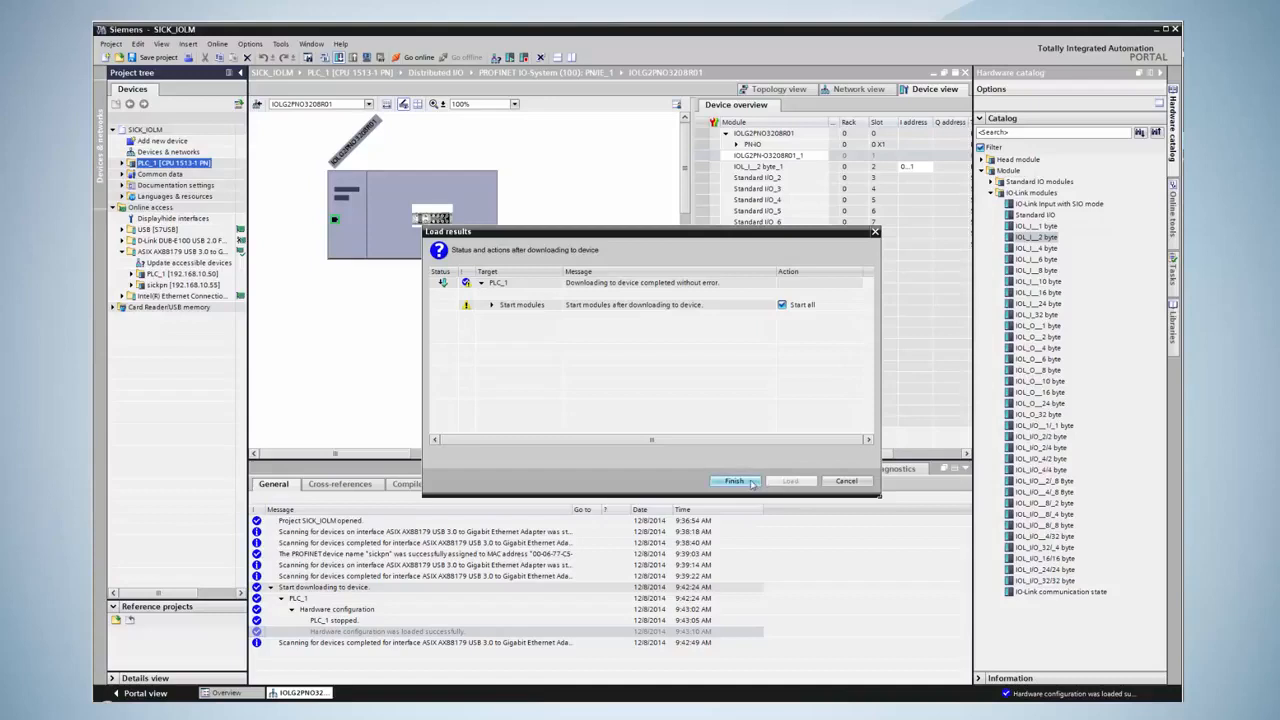
Step: Finish the download, go online with PLC_1 and open the master's web page at 192.168.10.55
{"action": "left_click", "coordinate": [732, 480]}
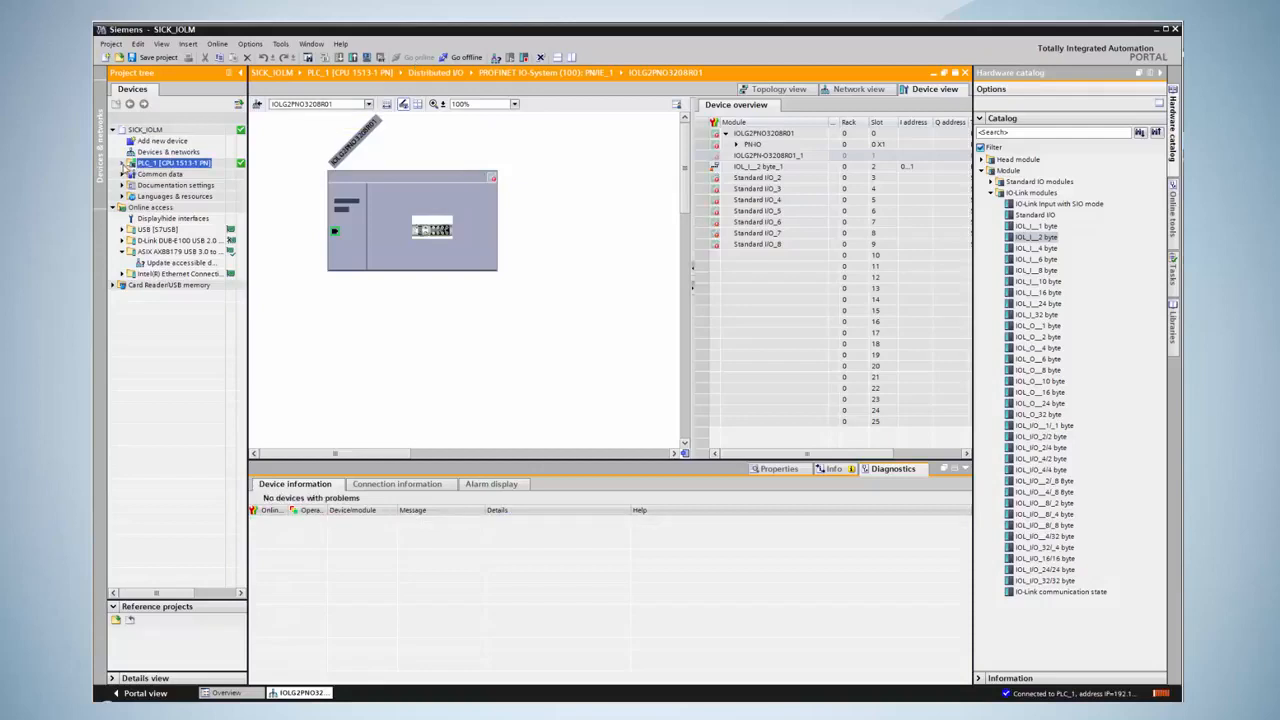
{"action": "left_click", "coordinate": [122, 162]}
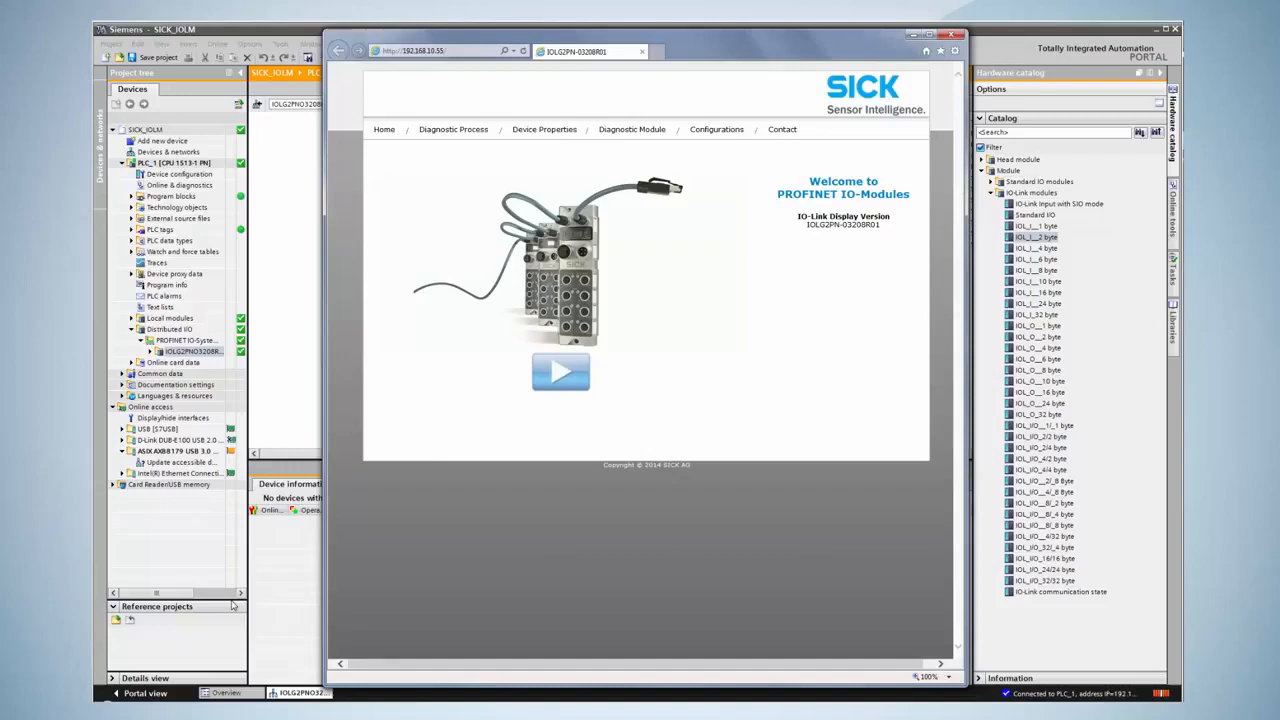
{"action": "mouse_move", "coordinate": [624, 140]}
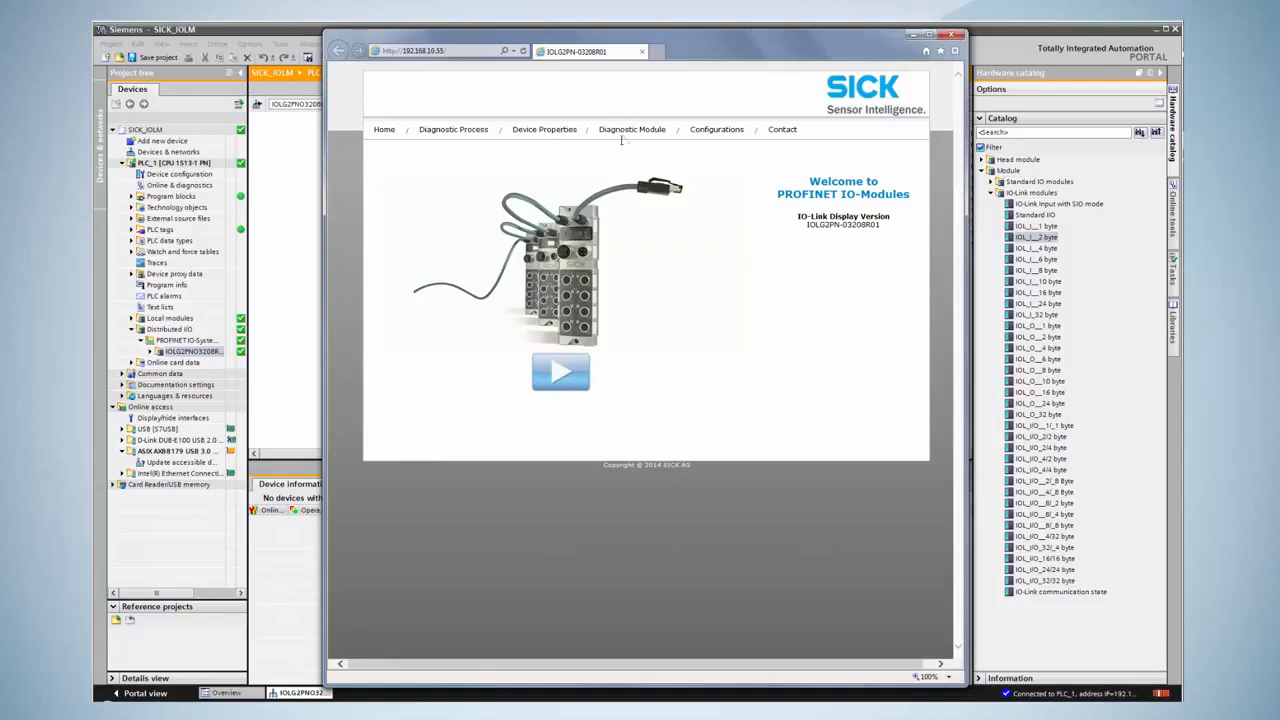
Step: View the Diagnostic Module LED statuses, then the Diagnostic Process port states on the SICK web page
{"action": "left_click", "coordinate": [632, 128]}
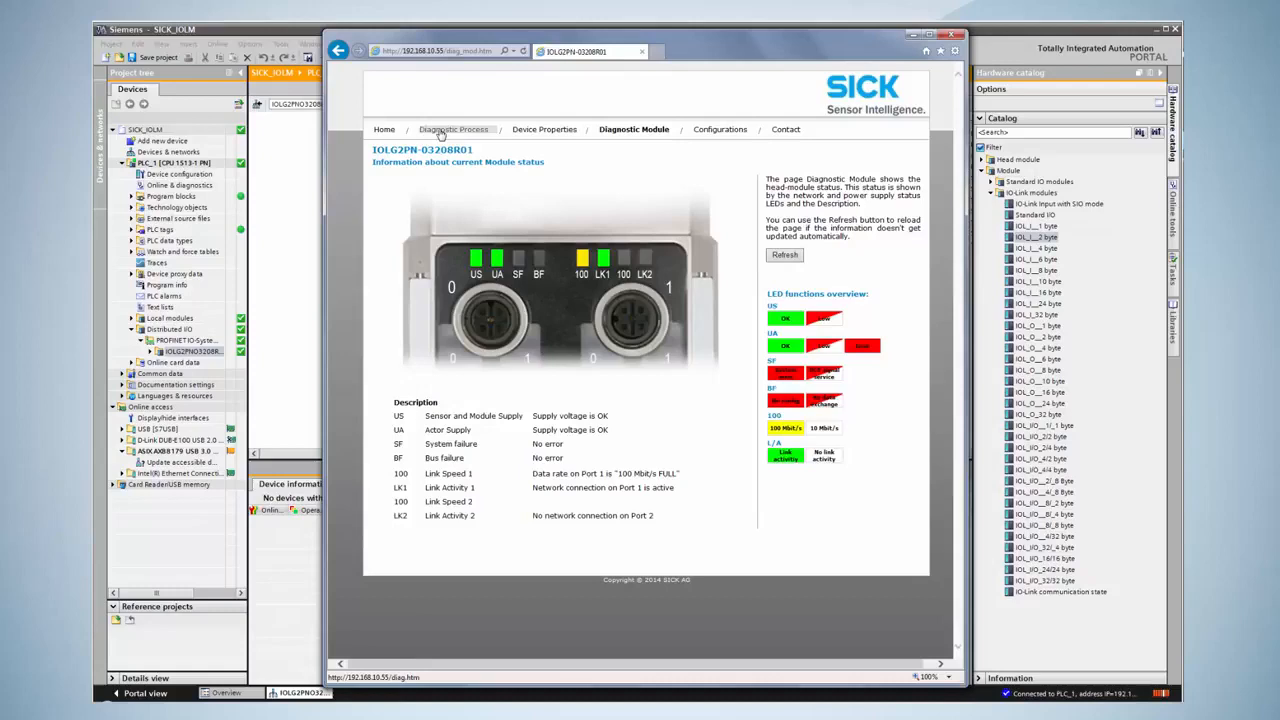
{"action": "left_click", "coordinate": [452, 128]}
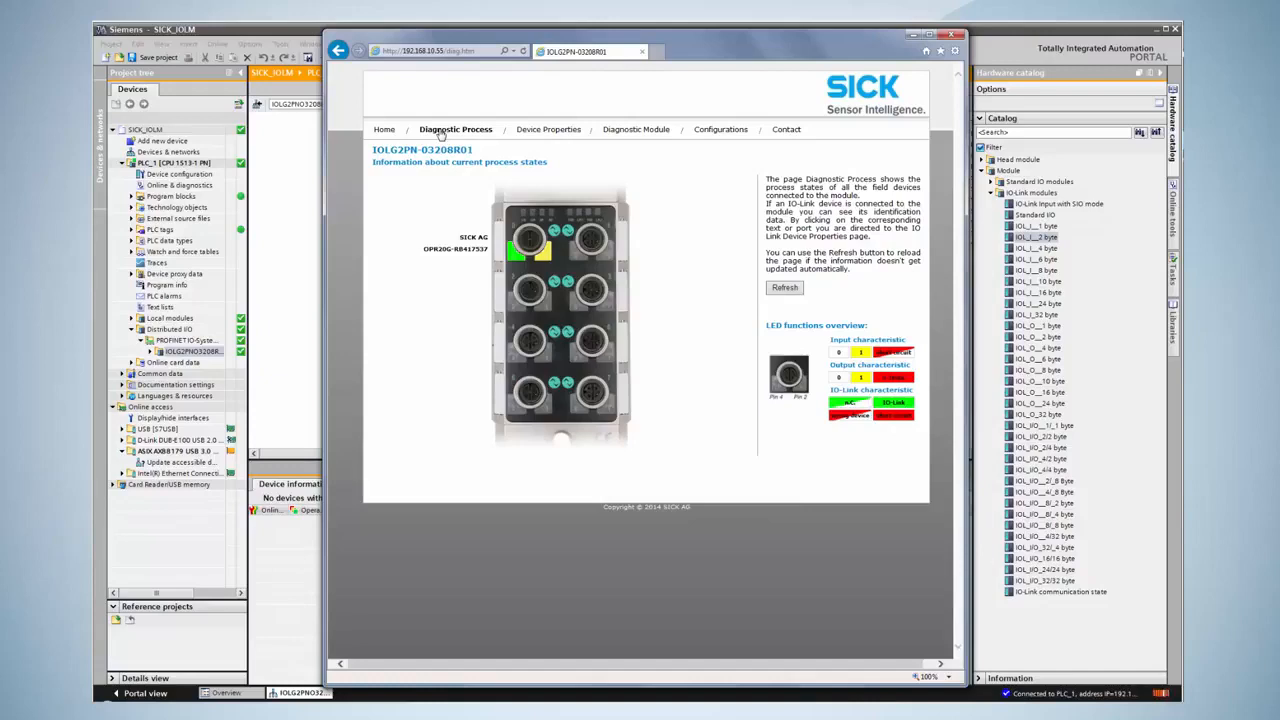
Step: Read parameter index 16, subindex 0 from the IO-Link device on Port 8 via Device Properties
{"action": "left_click", "coordinate": [548, 128]}
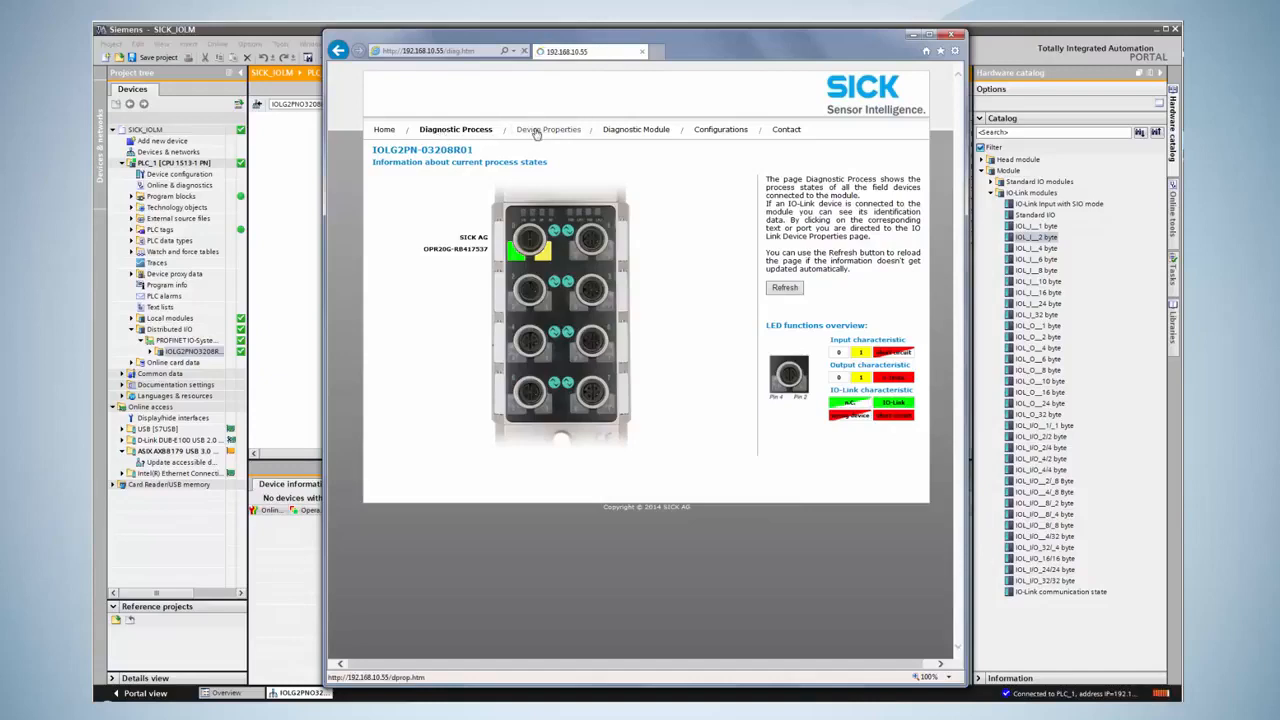
{"action": "left_click", "coordinate": [548, 128]}
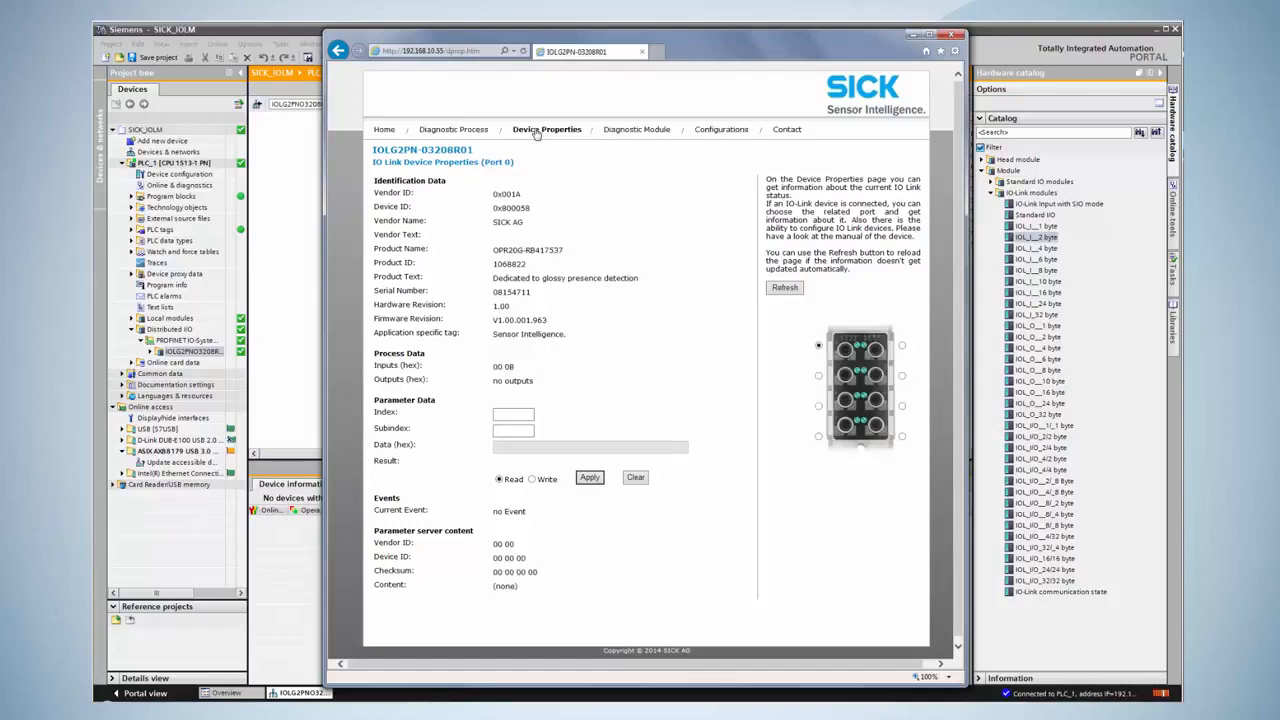
{"action": "left_click", "coordinate": [512, 412]}
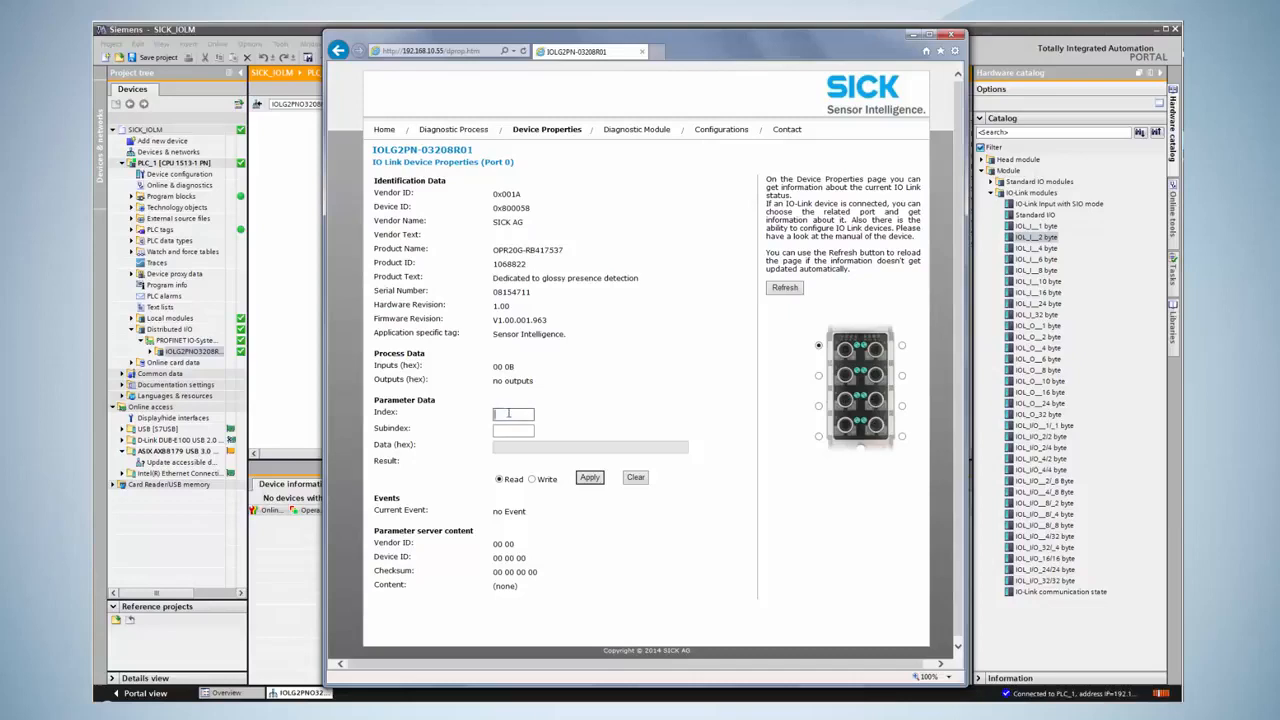
{"action": "type", "text": "16"}
{"action": "left_click", "coordinate": [514, 430]}
{"action": "type", "text": "0"}
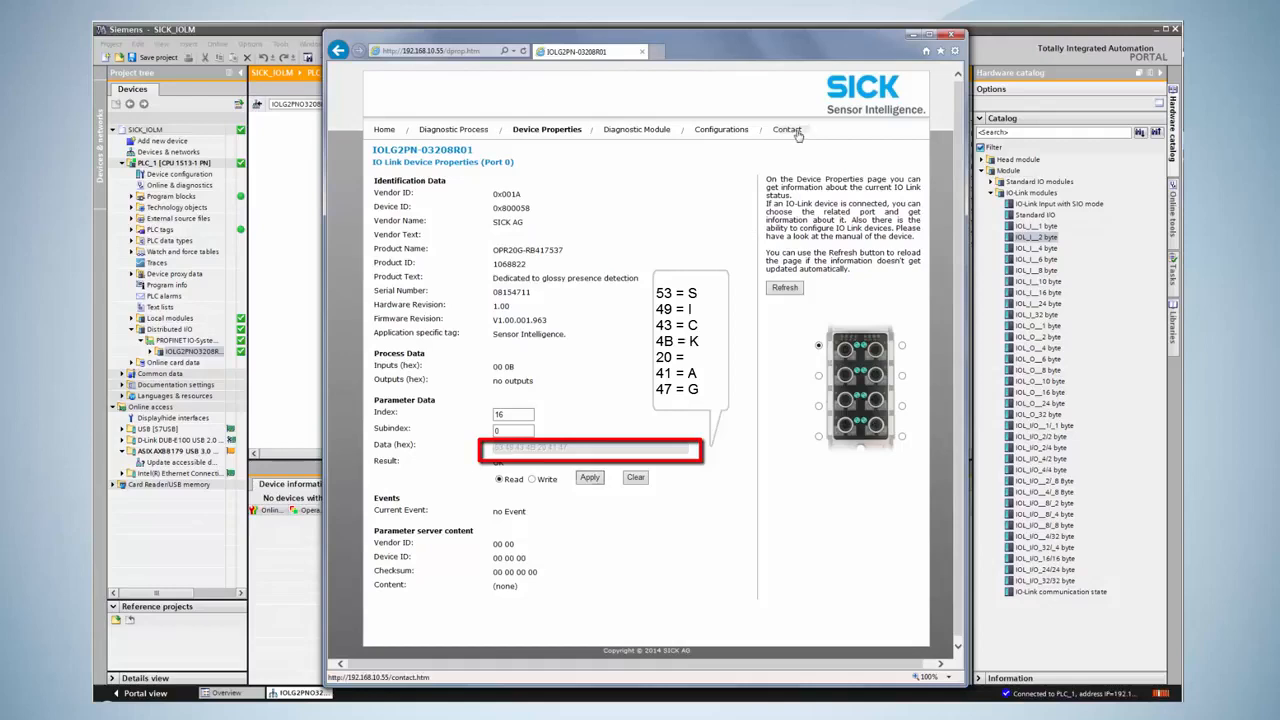
Step: Show the manufacturer Contact page of the SICK web server
{"action": "left_click", "coordinate": [786, 128]}
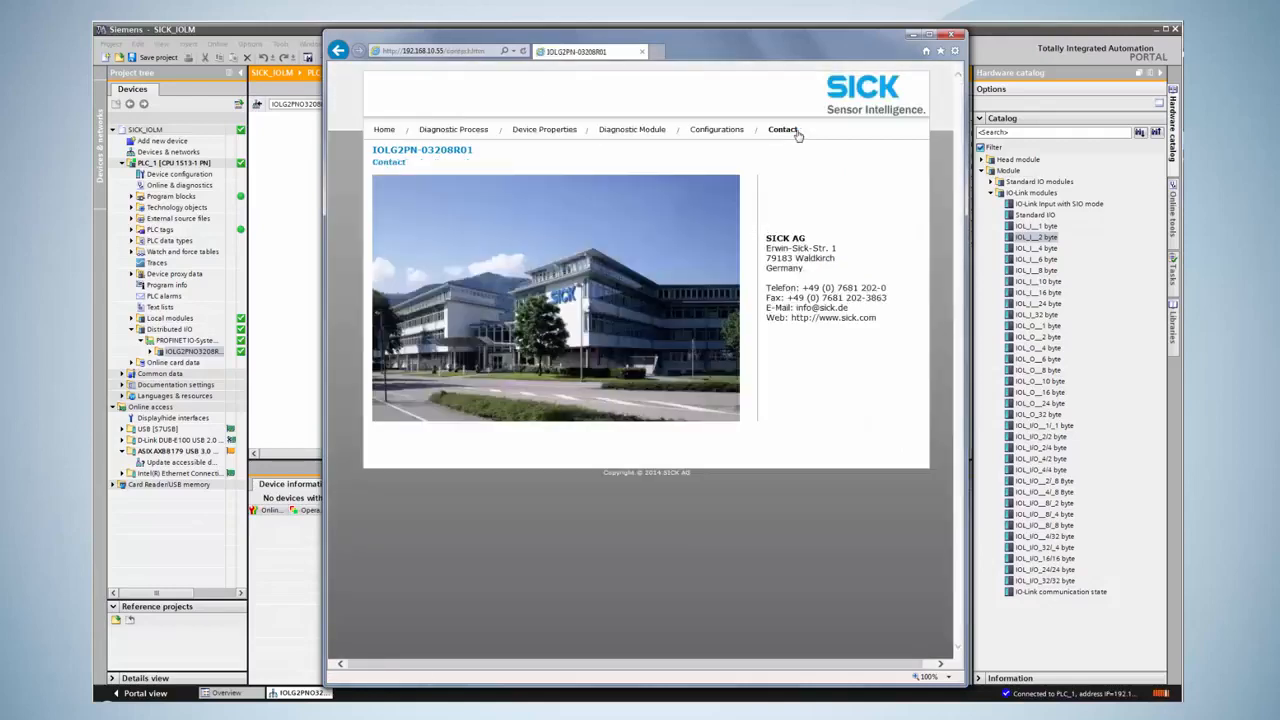